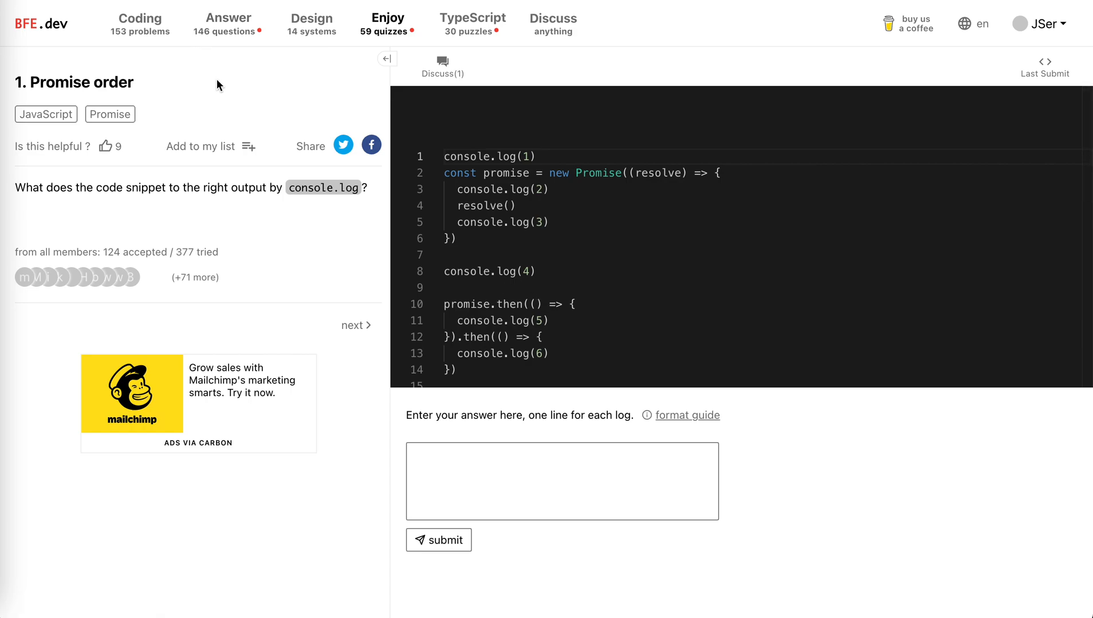
mouse_move(264, 51)
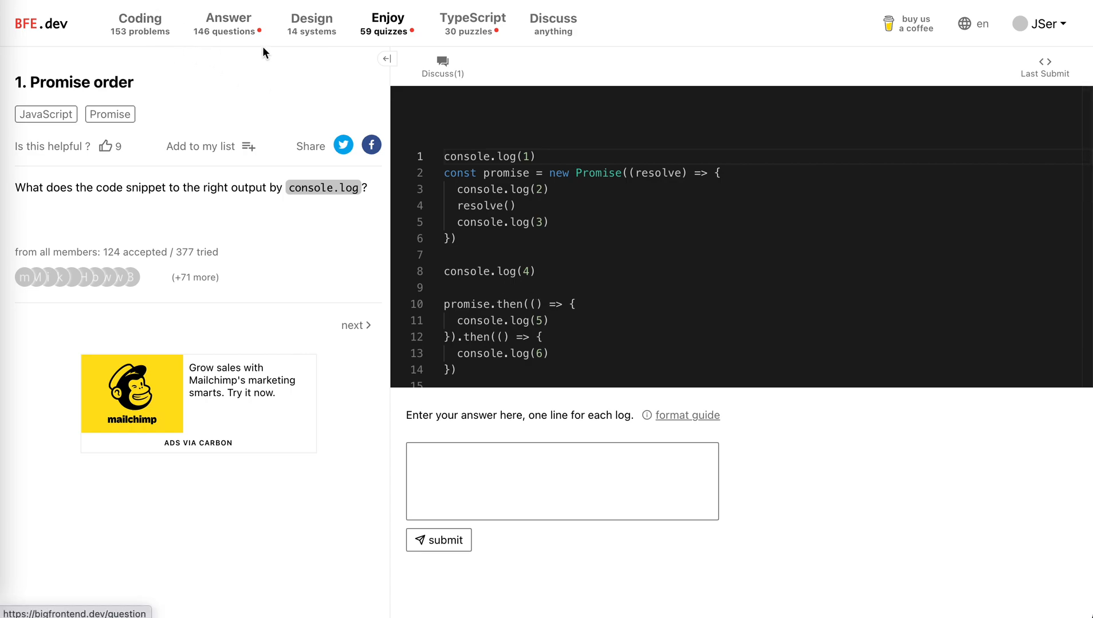
Step: Open the Promise order quiz and study its code, highlighting the console calls and the resolve call
click(387, 18)
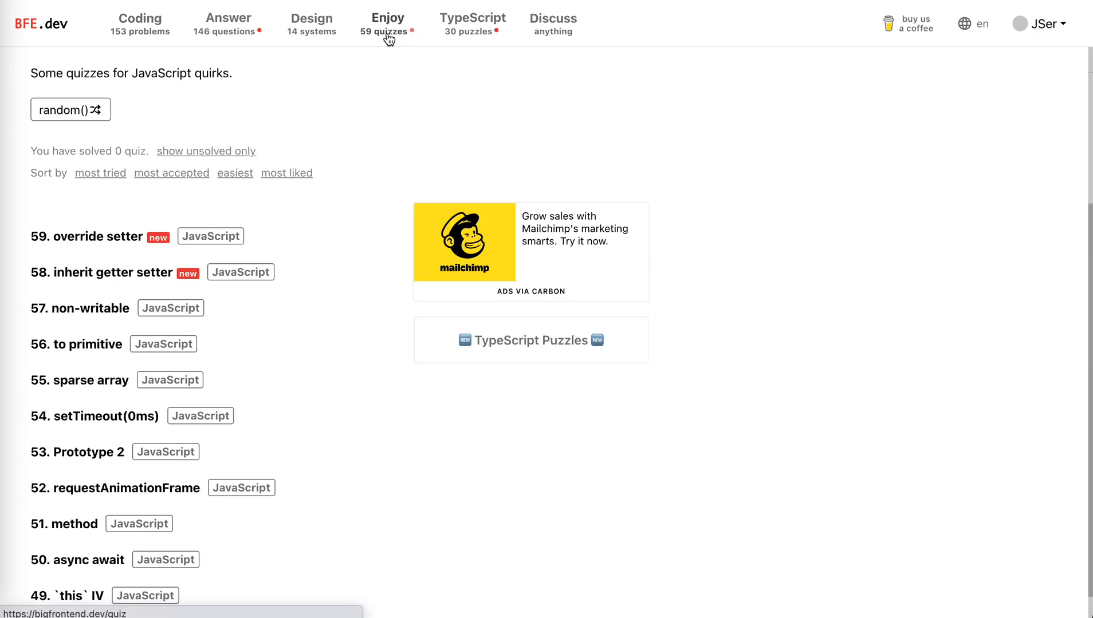
mouse_move(472, 24)
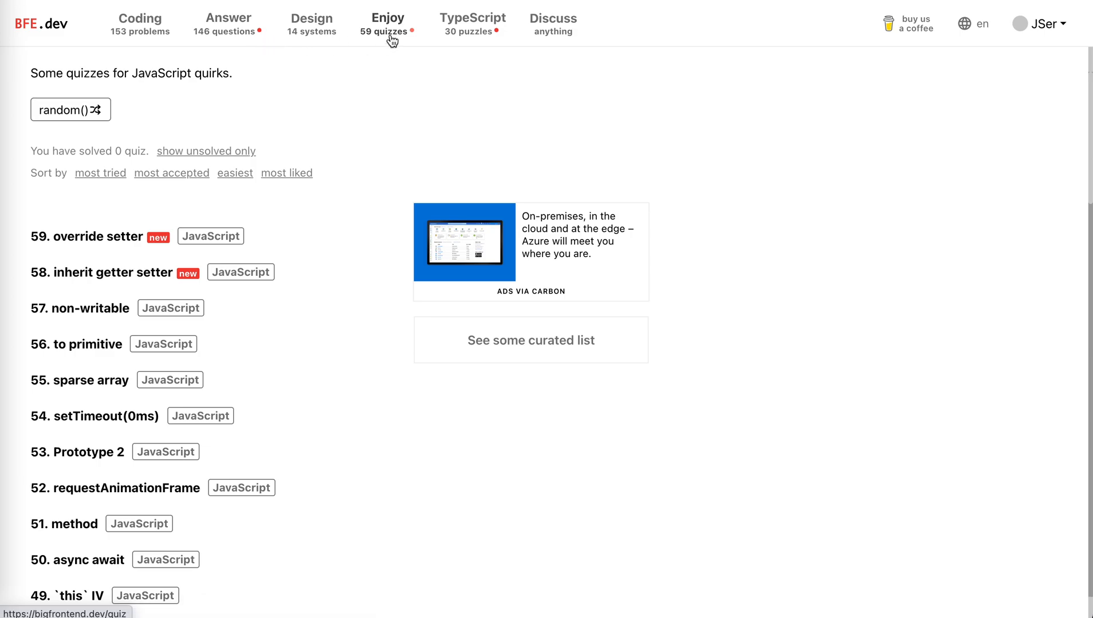
scroll(down, 3)
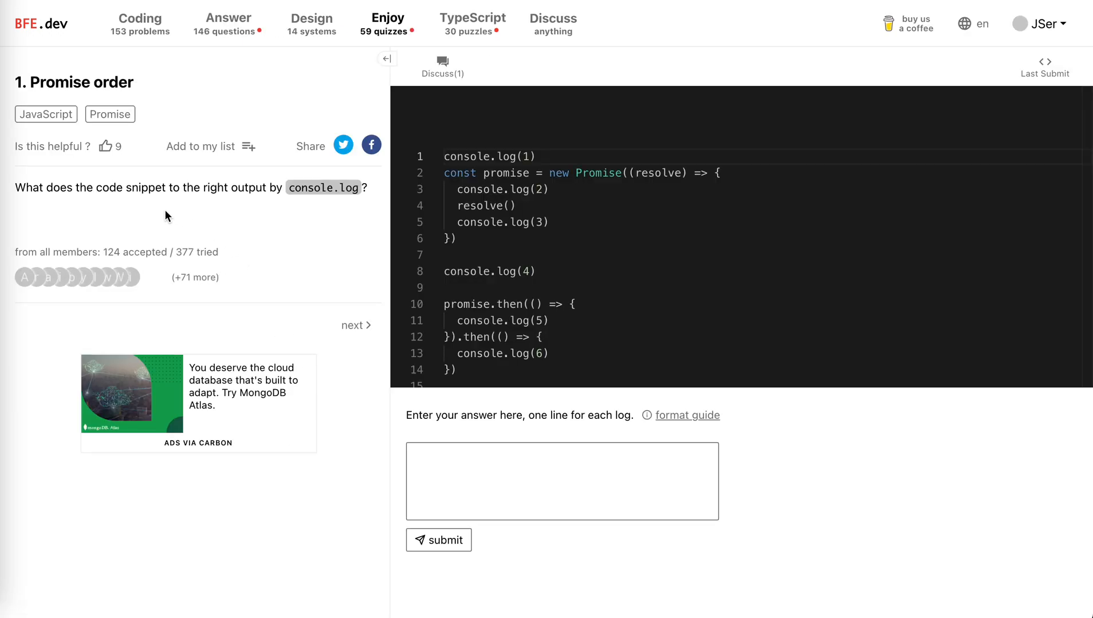
mouse_move(237, 215)
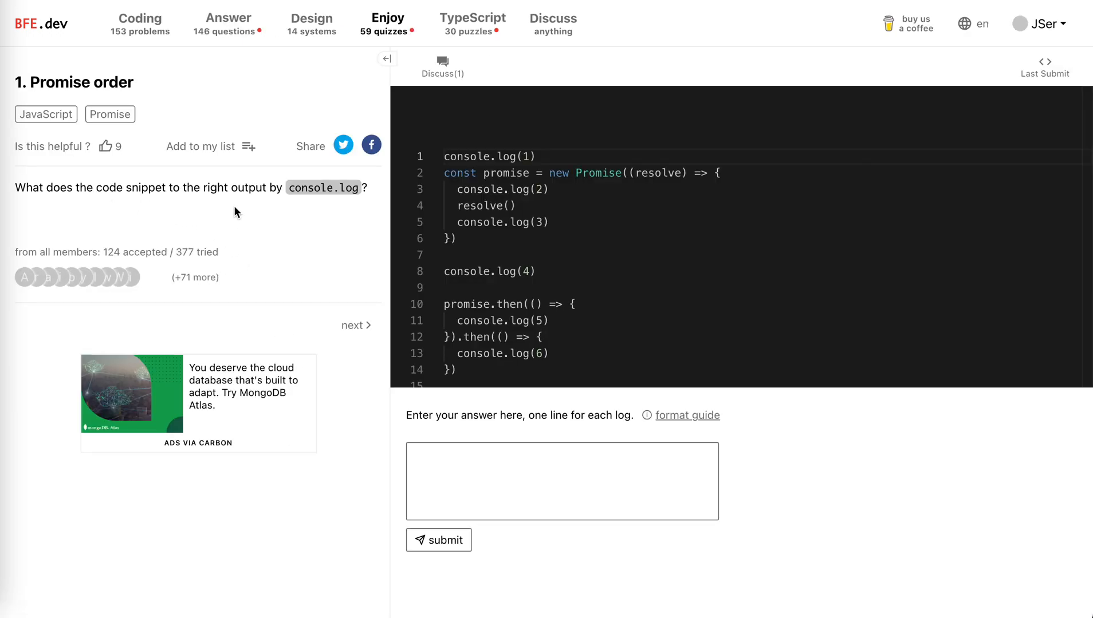
drag(481, 156, 544, 336)
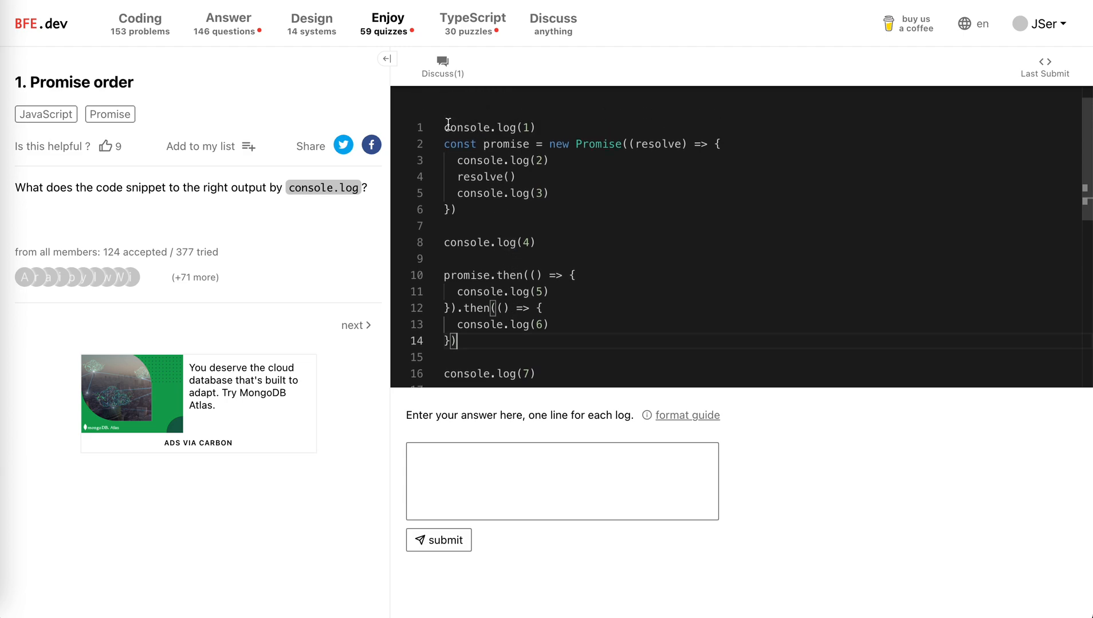
double_click(465, 127)
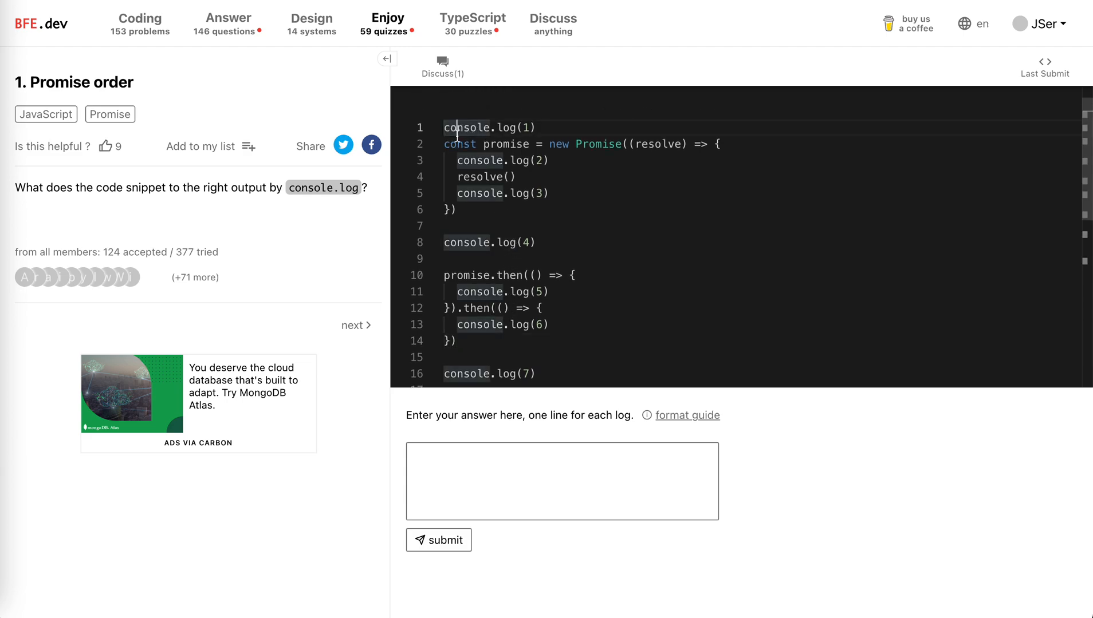
scroll(down, 3)
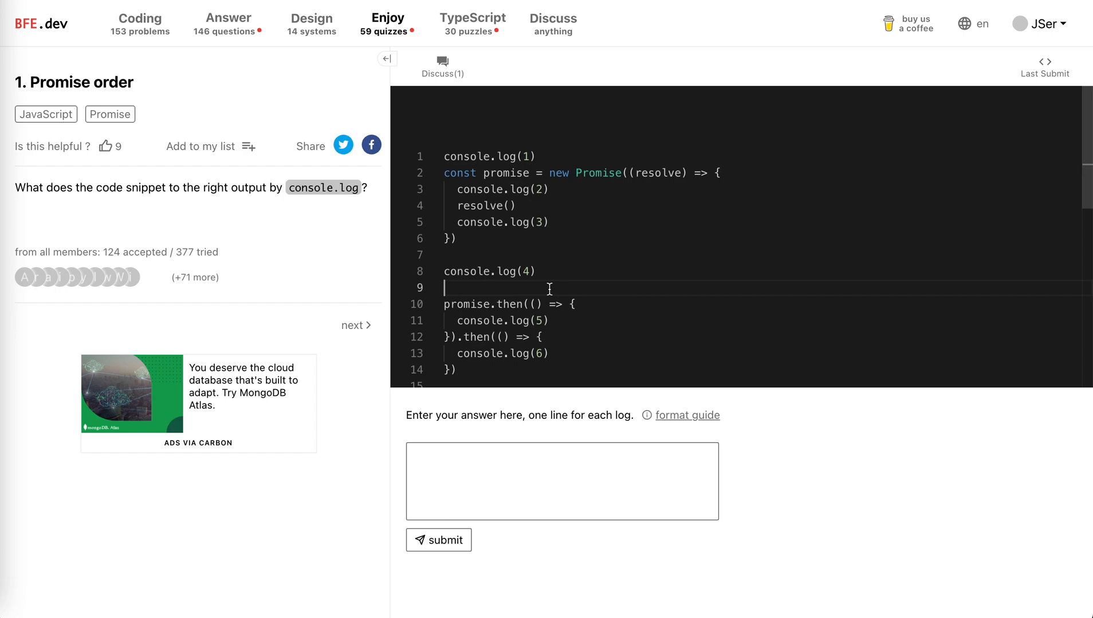
mouse_move(507, 240)
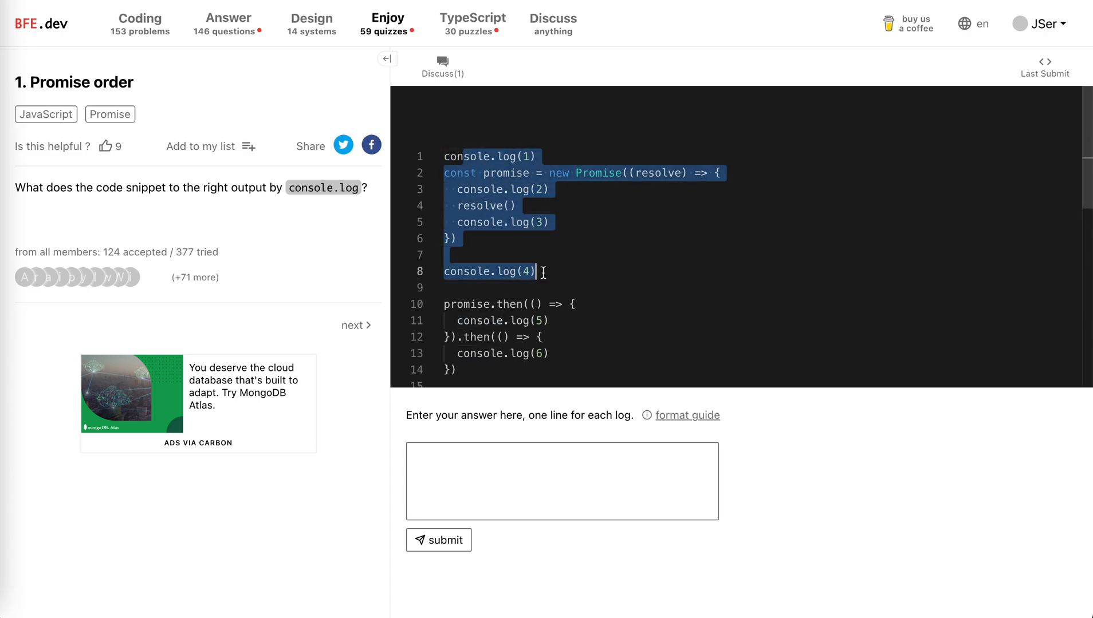
click(515, 271)
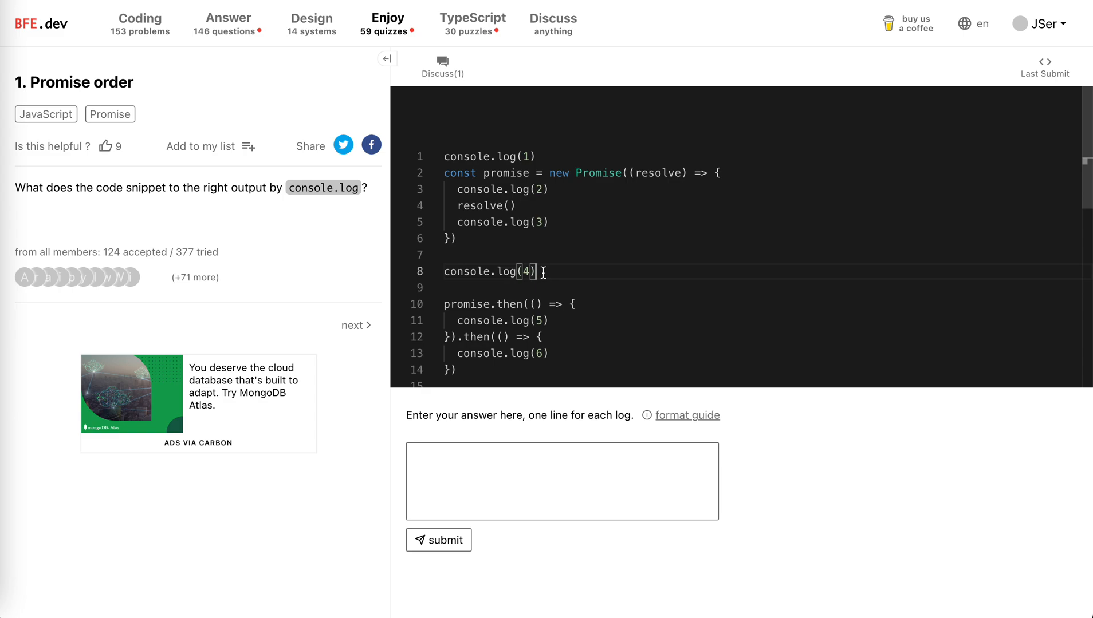
mouse_move(510, 173)
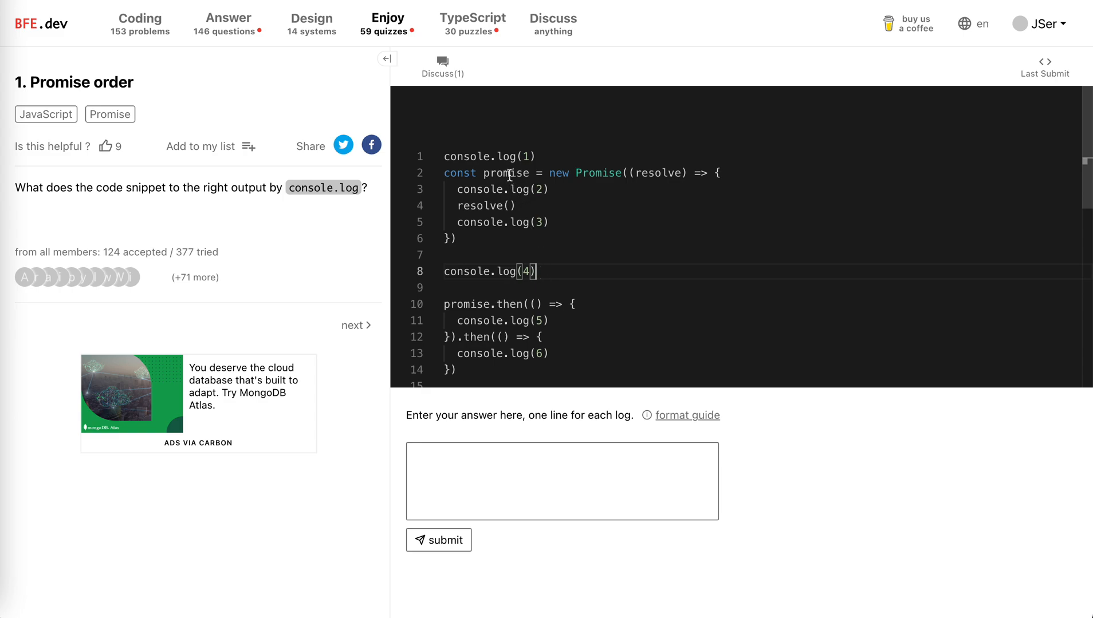
mouse_move(472, 133)
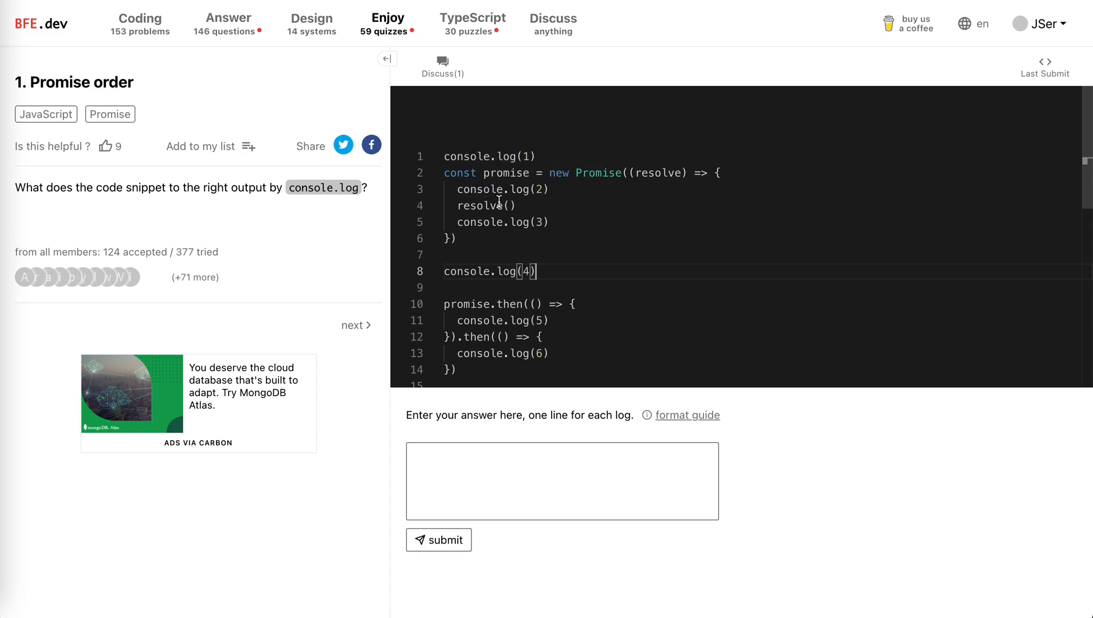
double_click(598, 173)
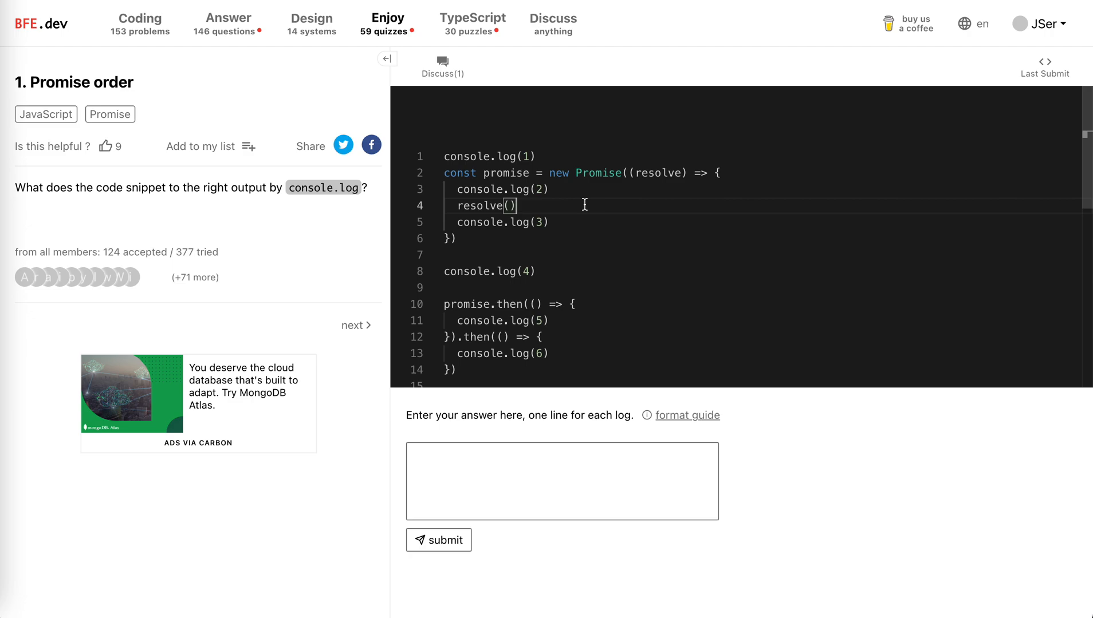
scroll(down, 3)
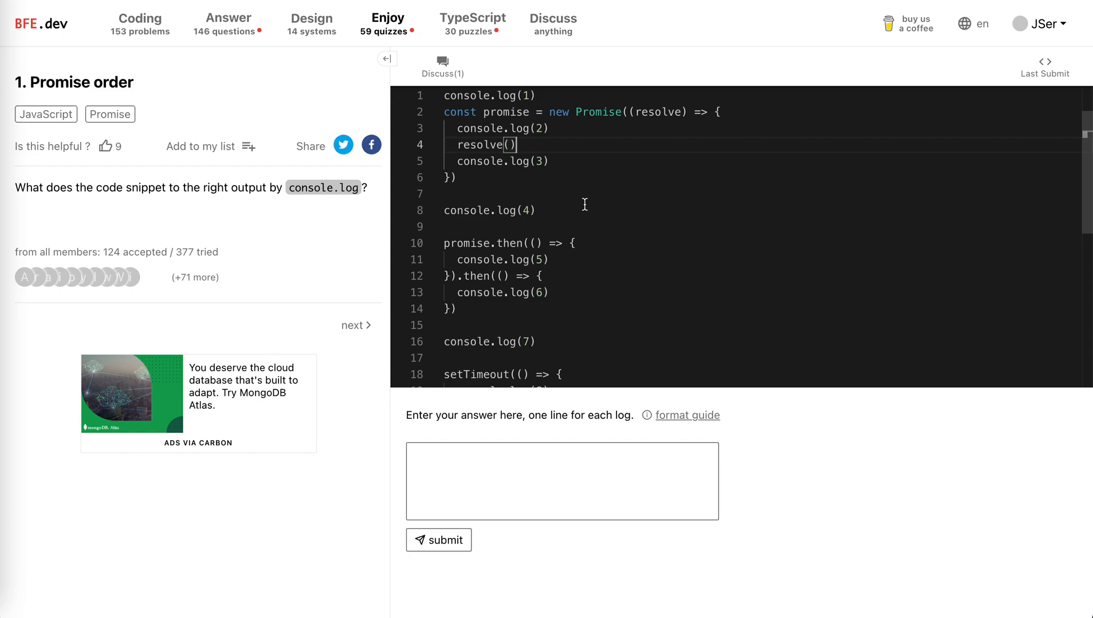
Step: Jot queue notes in the answer box: [task1, task2....]. [micro1, micro2] [run script], [rp..]
click(561, 481)
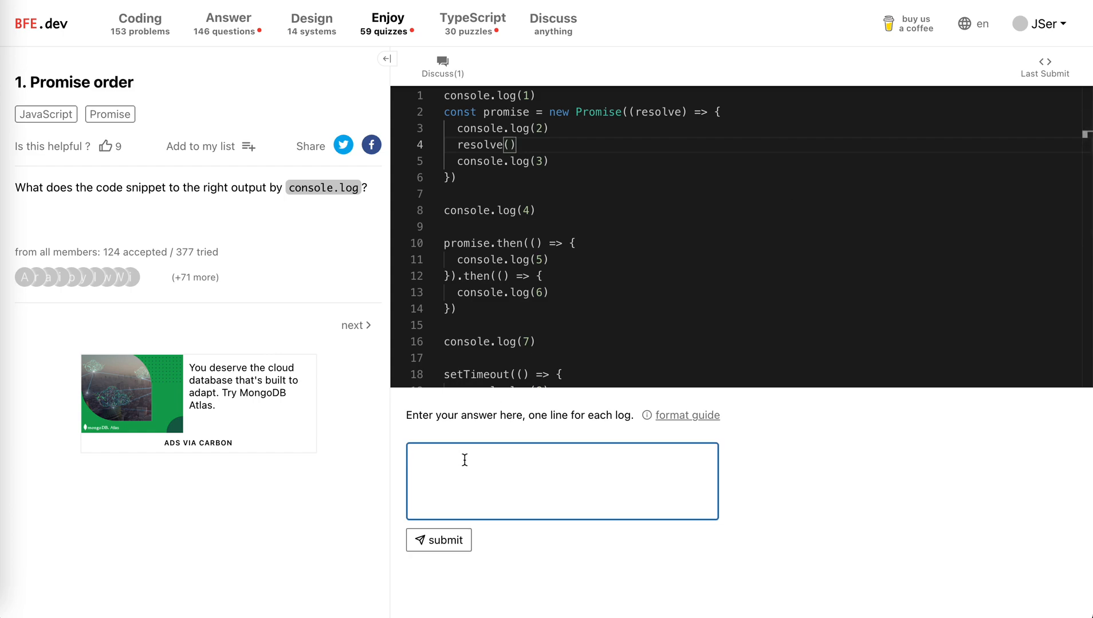
text([t)
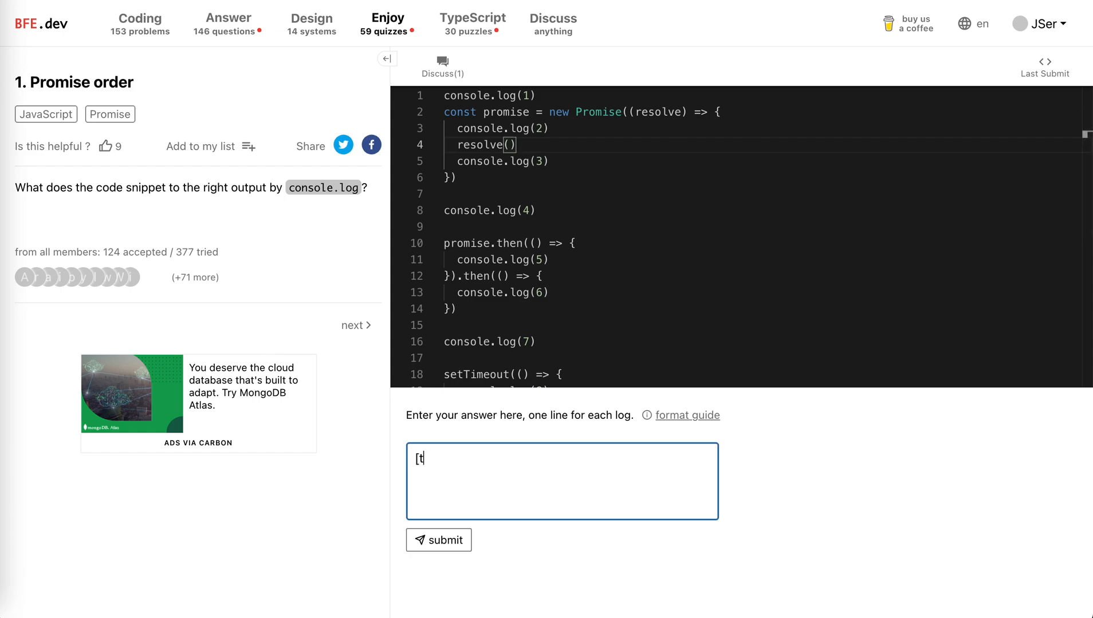
text(ask1, t)
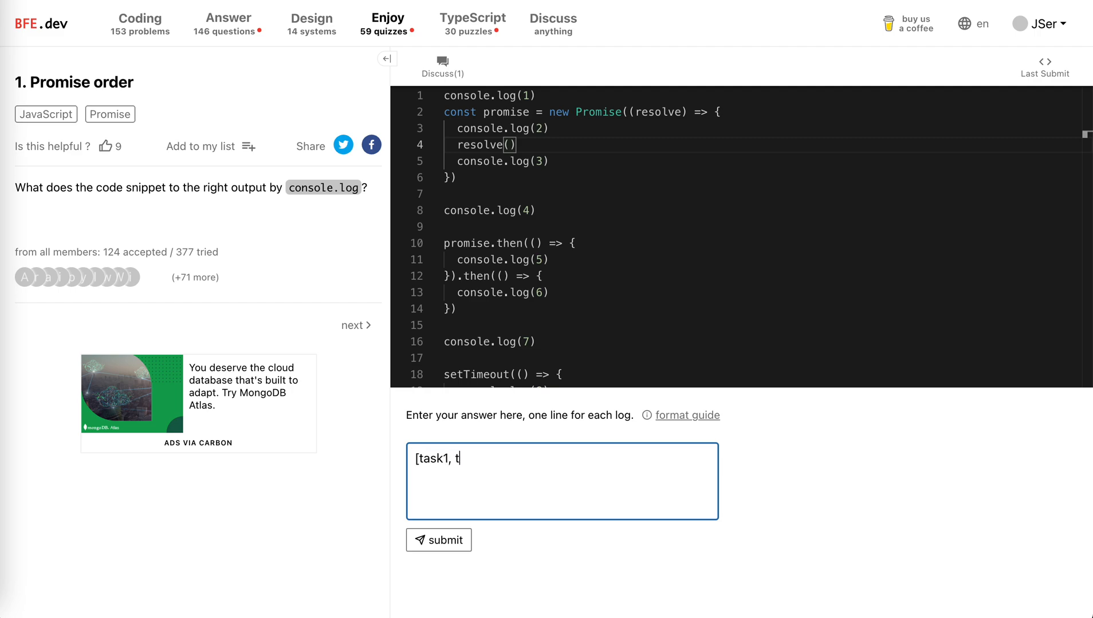
text(ask2....])
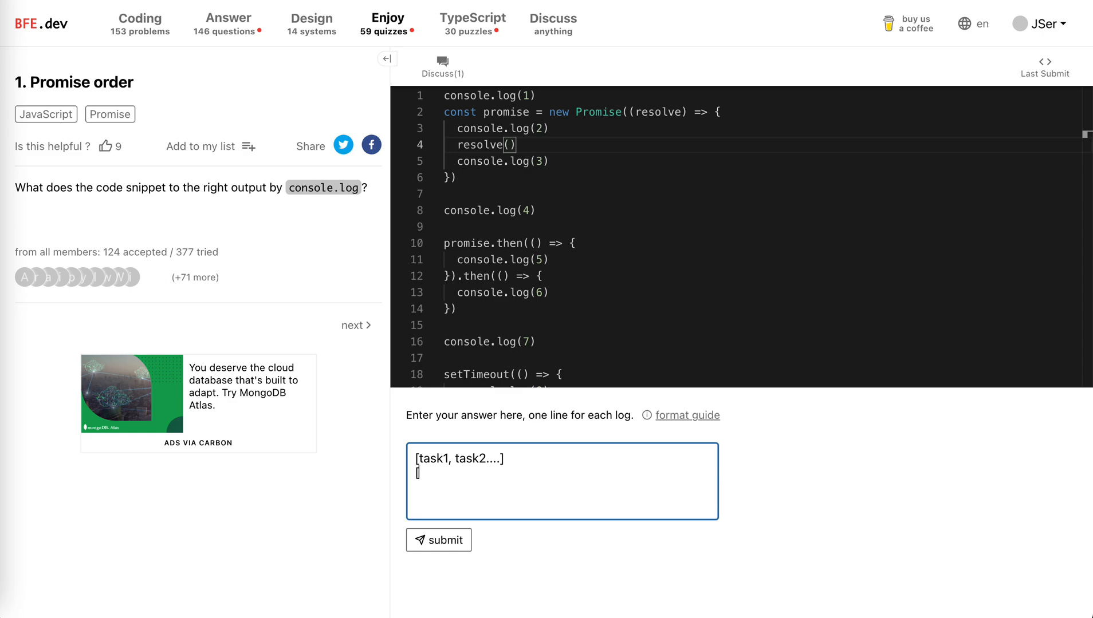
text(.  [mic)
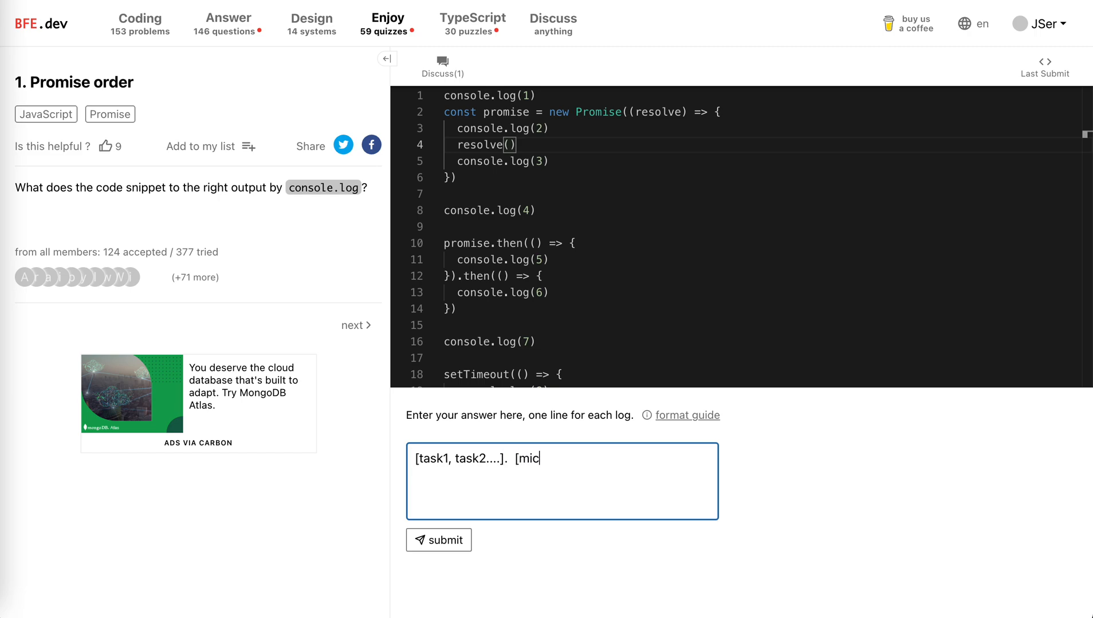
text(ro1, micro2])
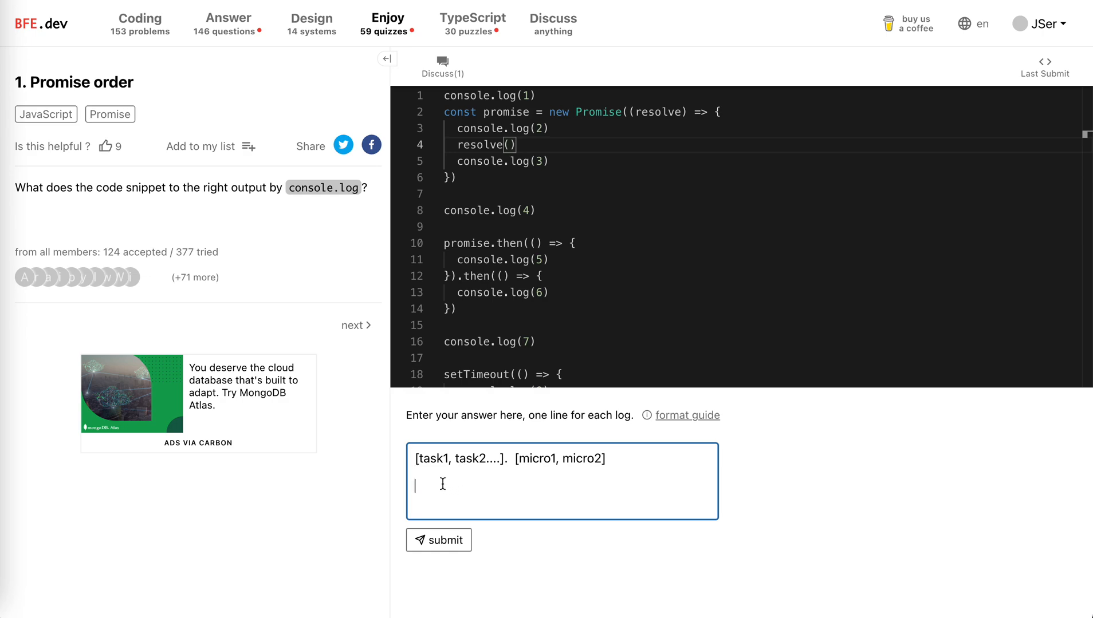
text([)
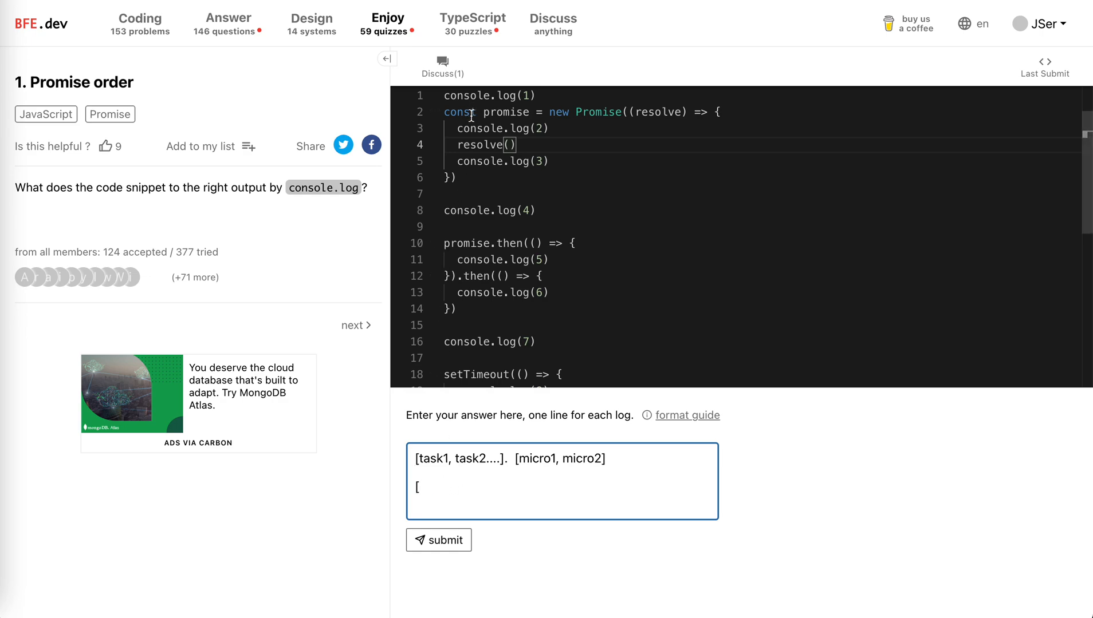
text(run s)
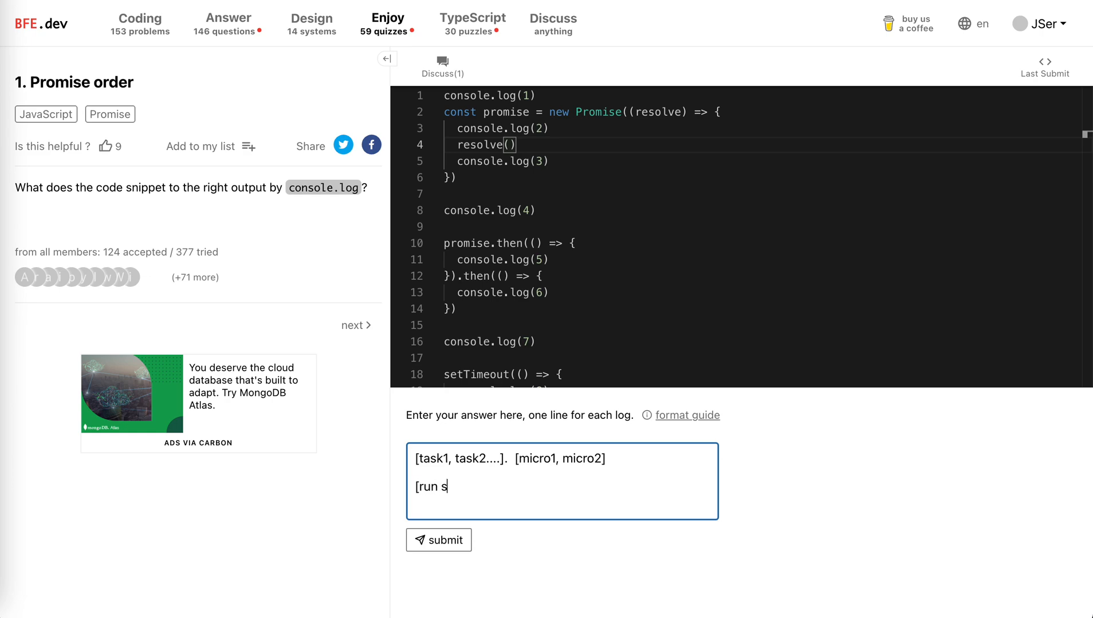
text(cript],)
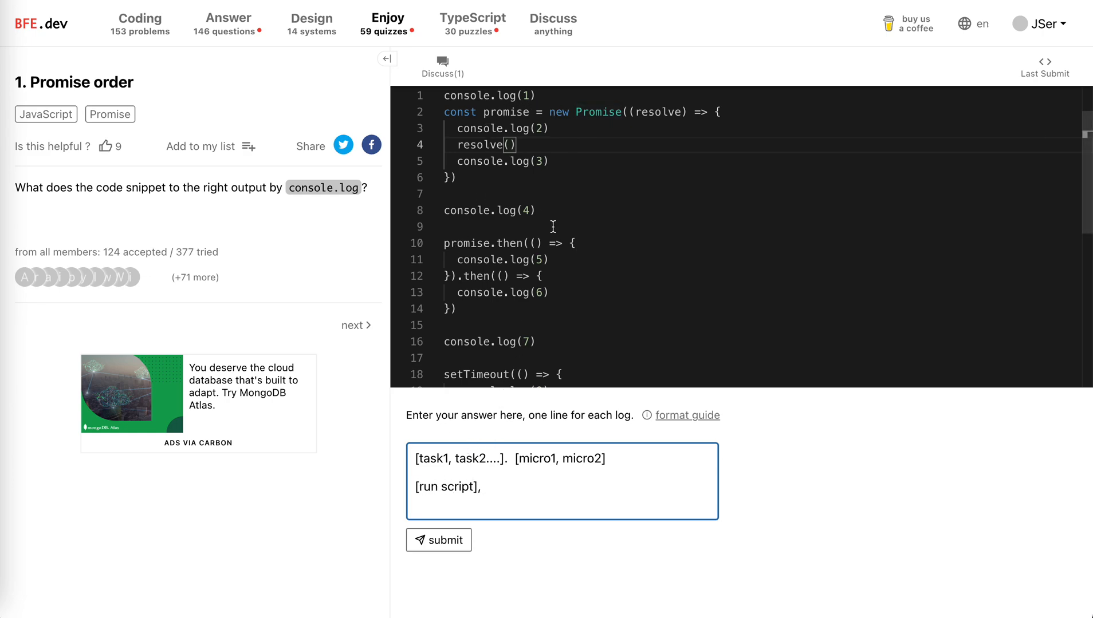
text([)
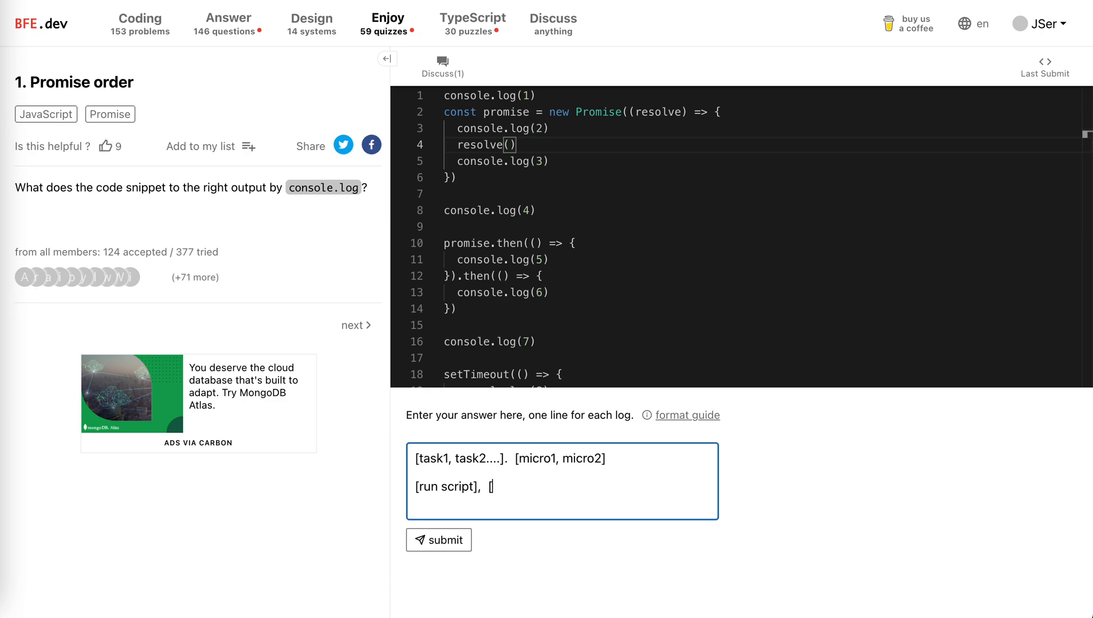
text(rp)
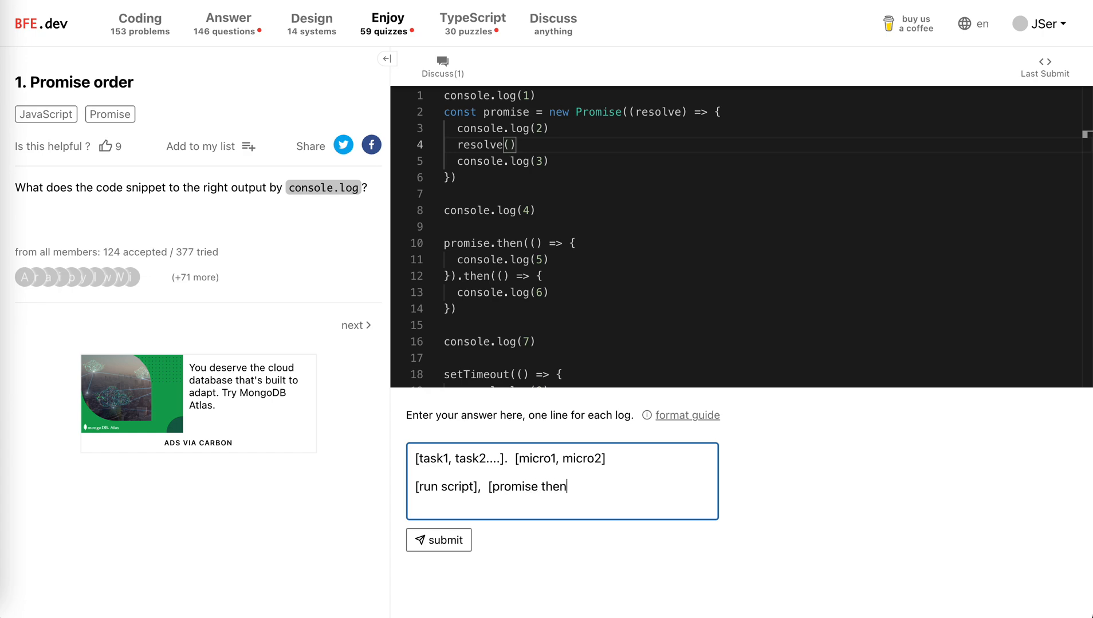
text(..])
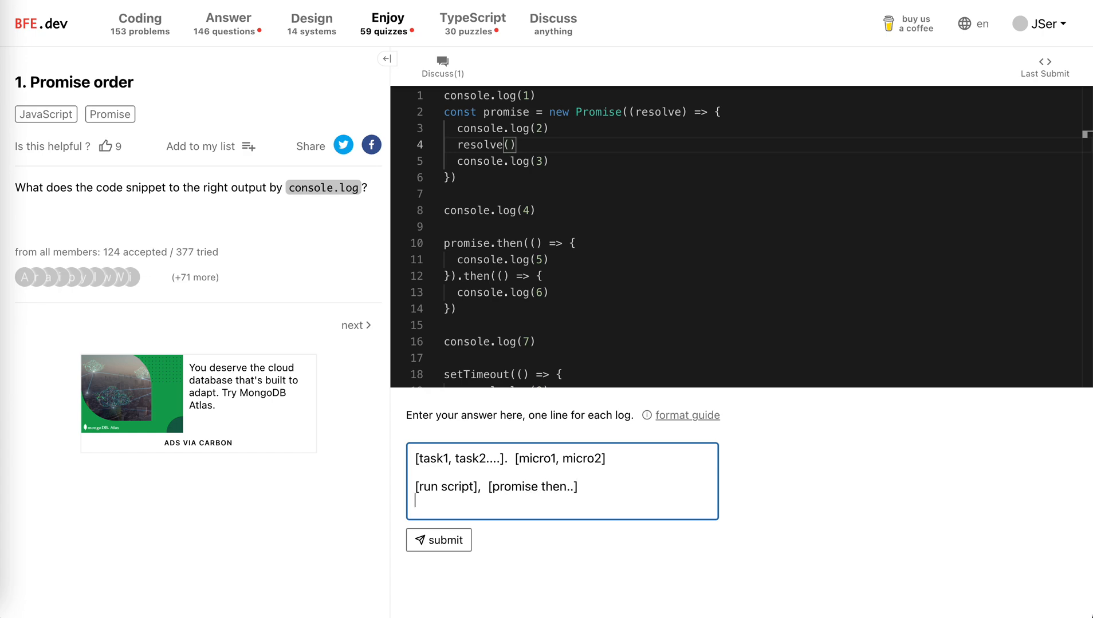
Step: Add the note 'micro tasks are flushed before run' to the answer
text(micro)
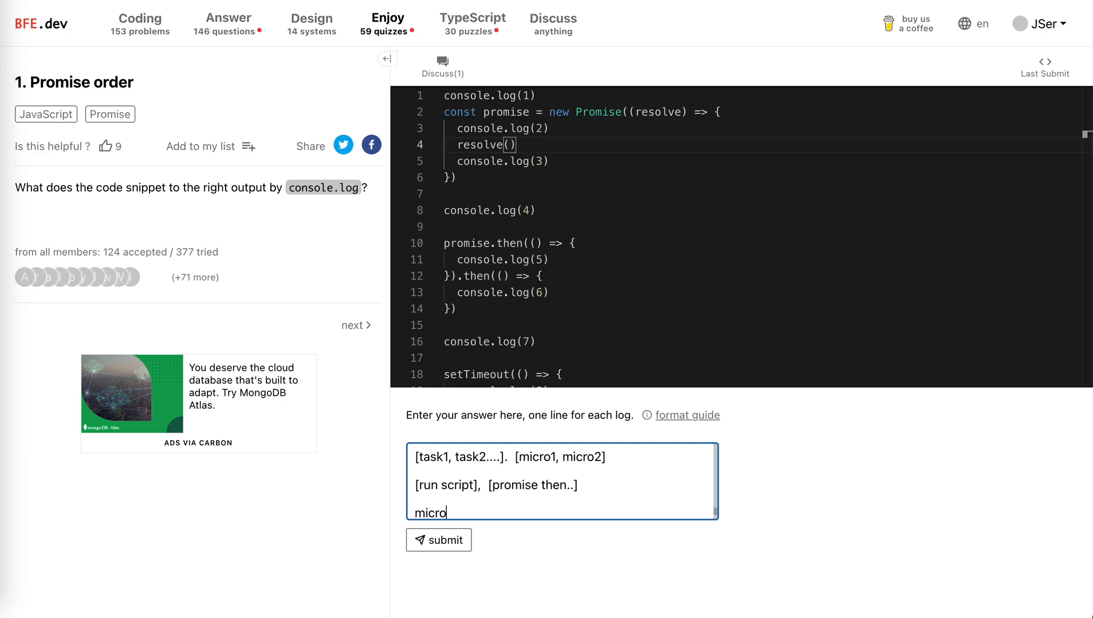
text(tasks are fl)
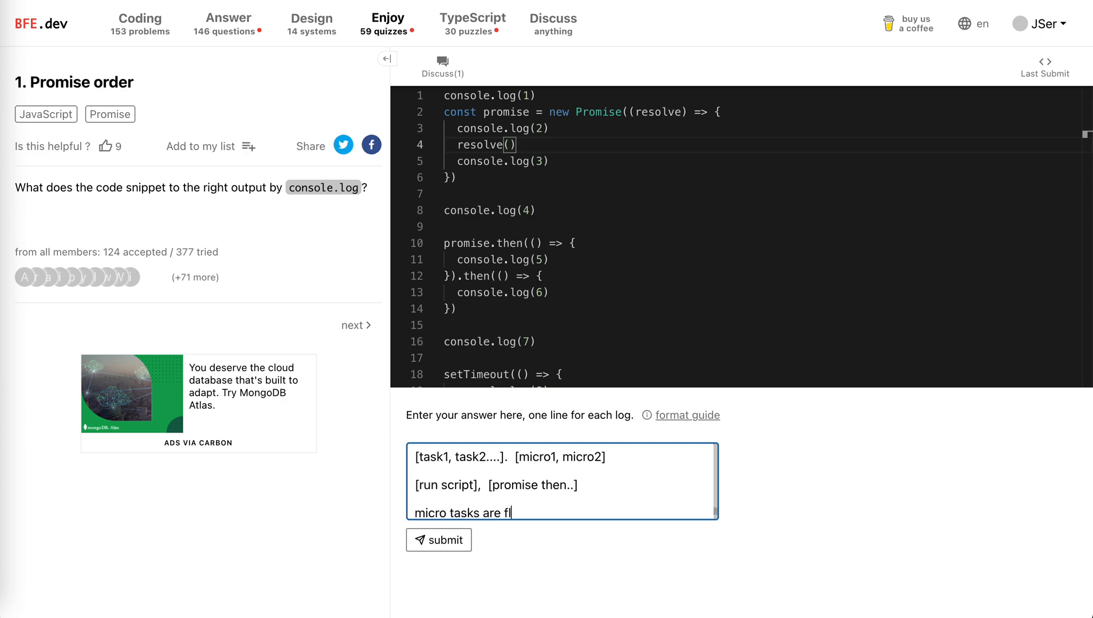
text(ushed before run)
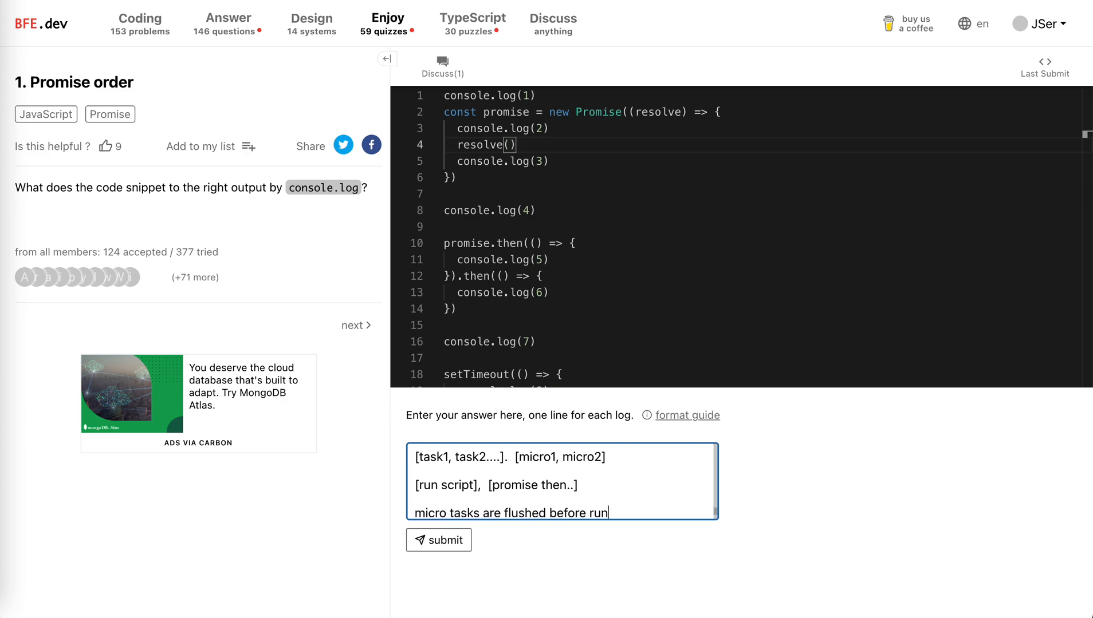
key(Backspace)
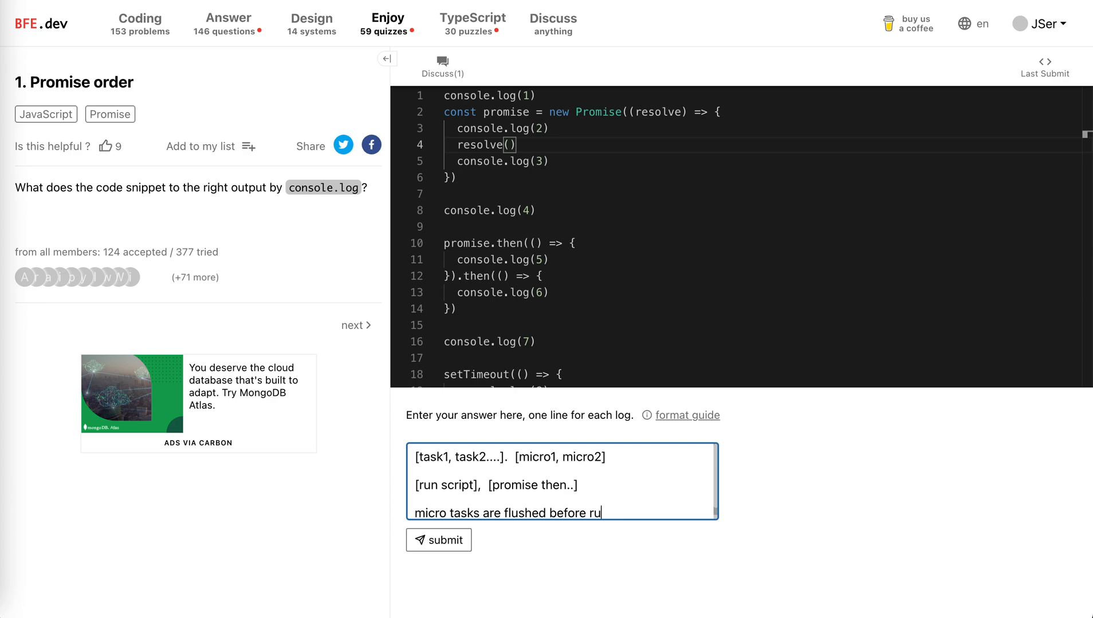
text(n)
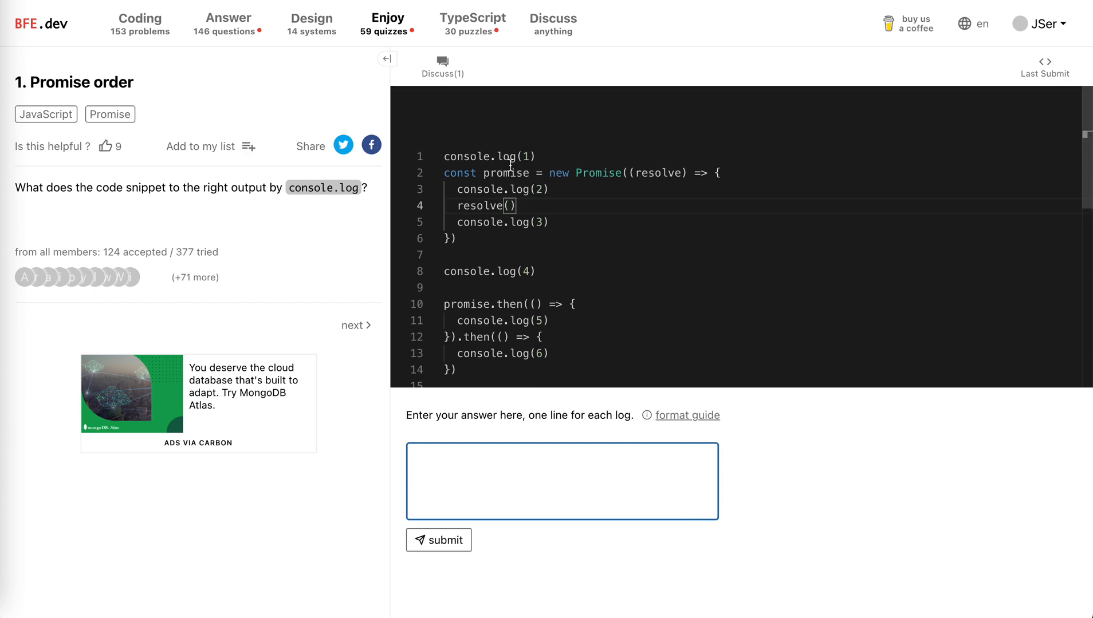
Step: Enter the first predicted logs 1, 2 and 3 on separate lines, checking the resolve call
text(1)
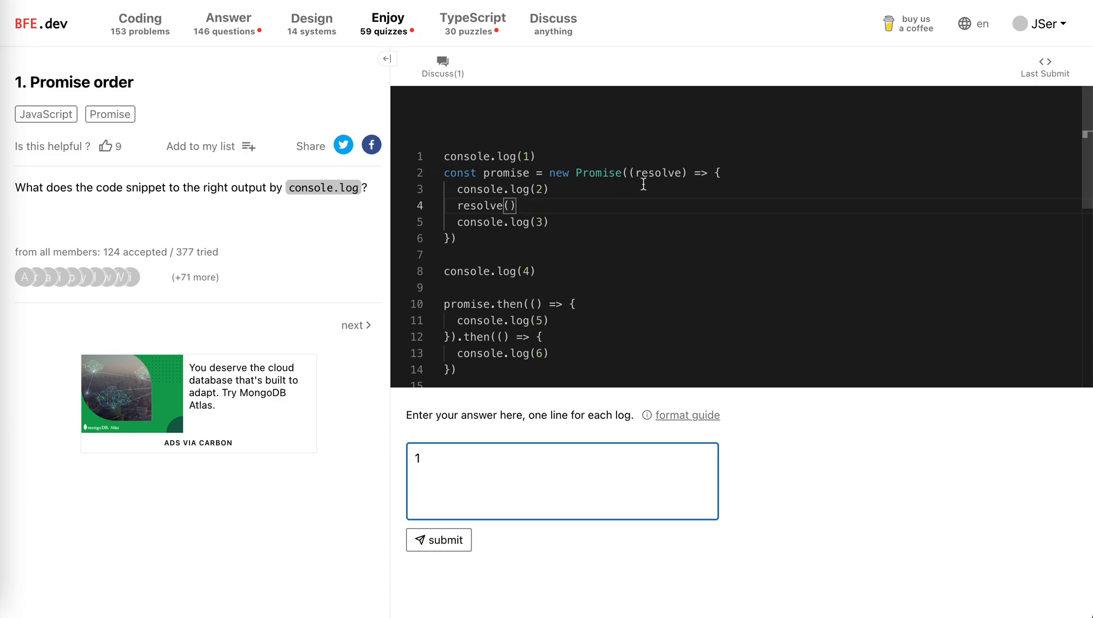
drag(628, 173, 448, 238)
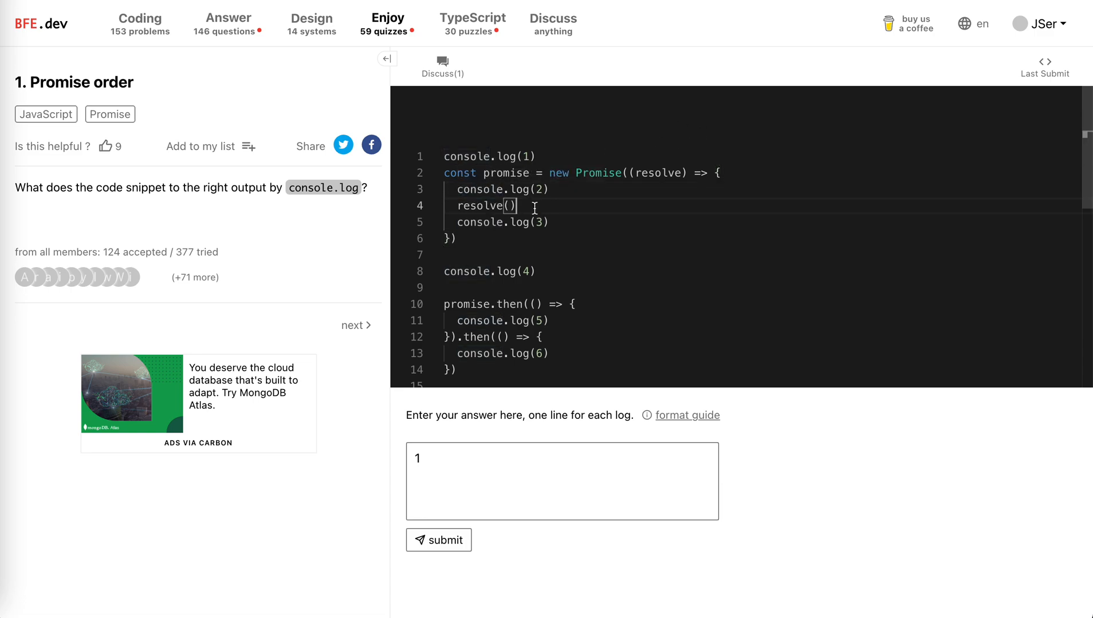
text(2)
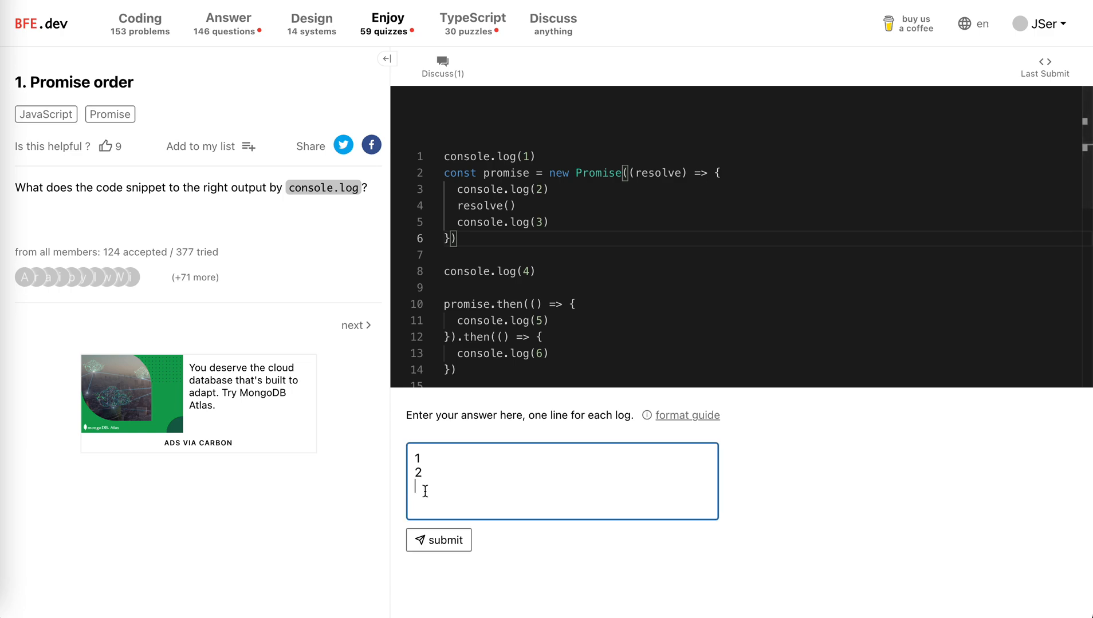
text(3)
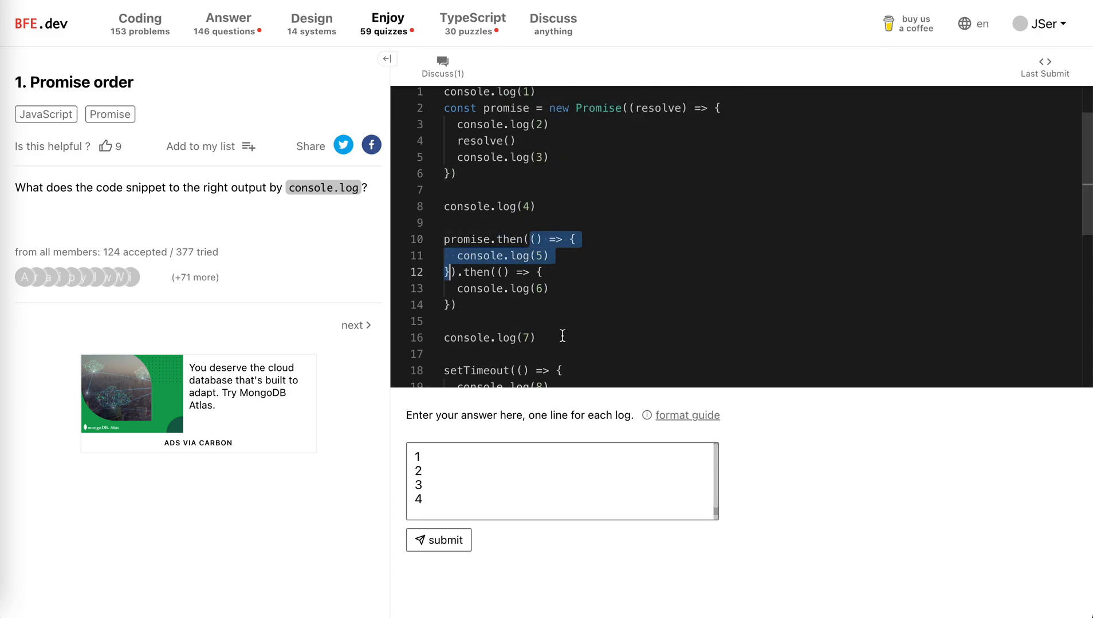
mouse_move(509, 267)
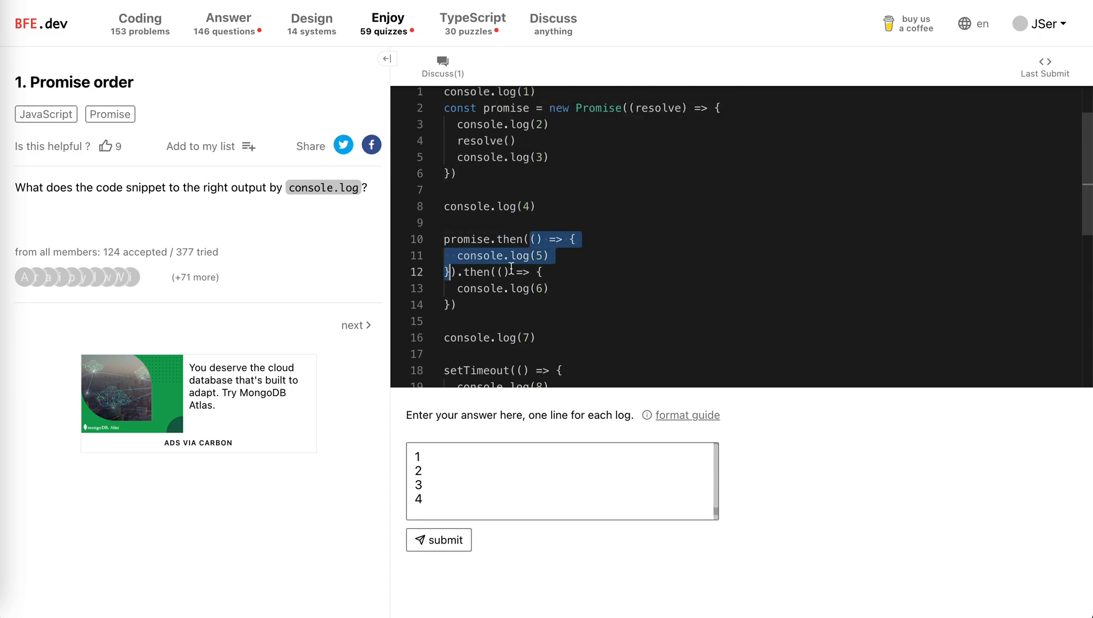
scroll(down, 3)
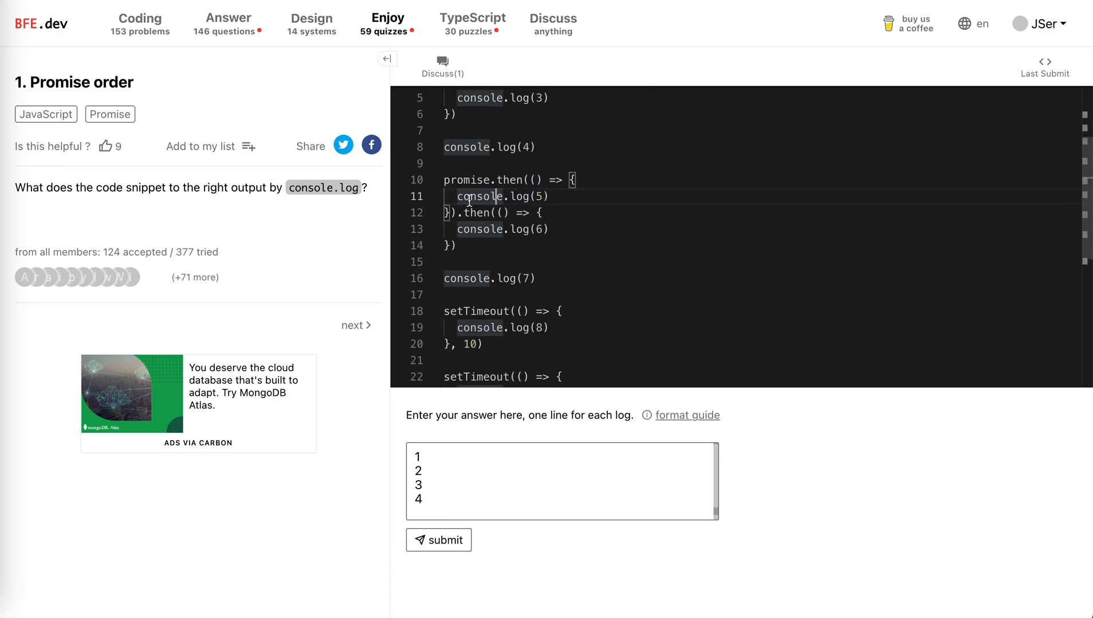
mouse_move(524, 236)
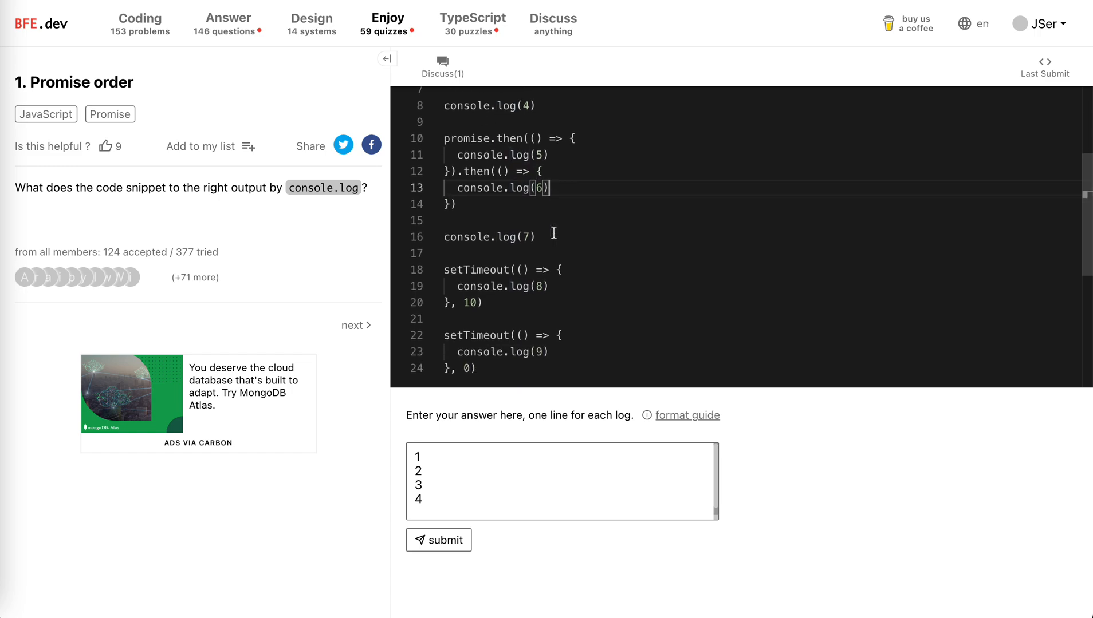
mouse_move(532, 173)
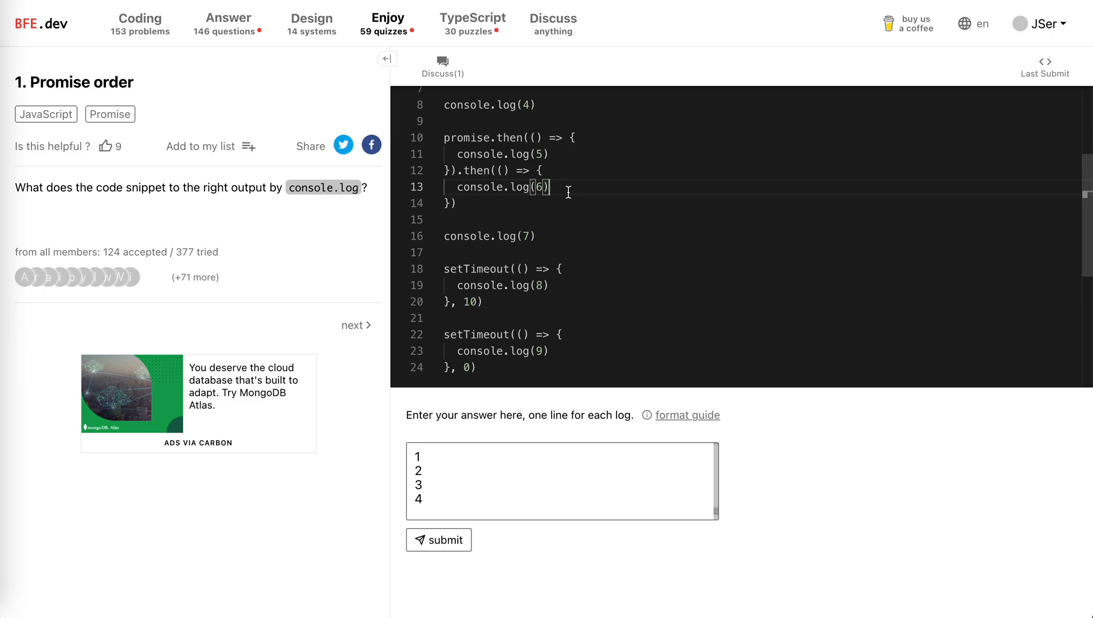
drag(535, 137, 458, 170)
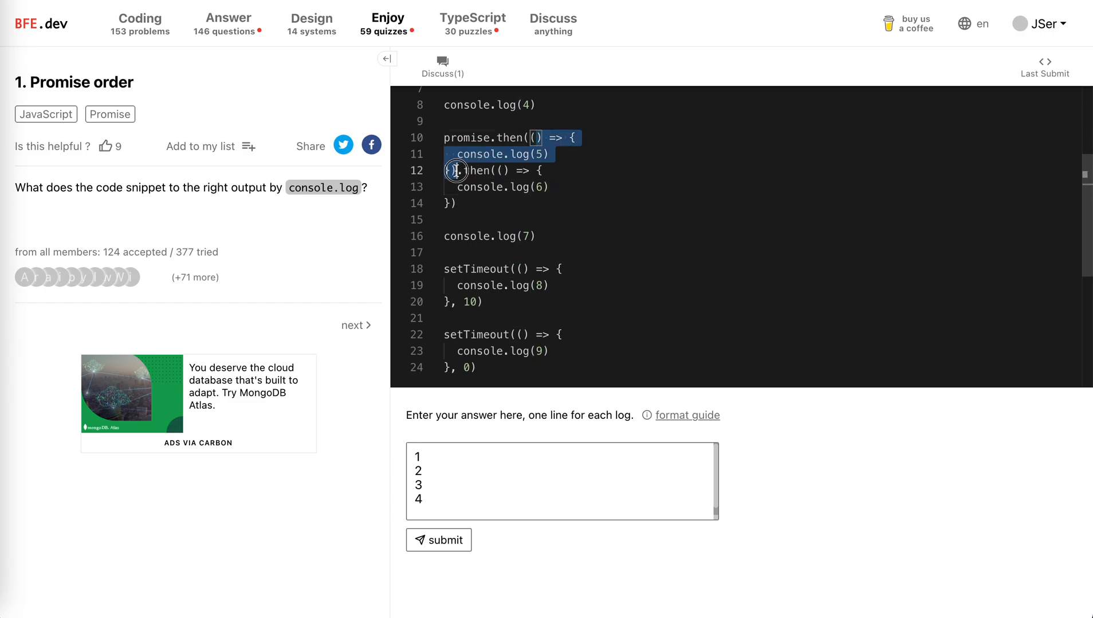
mouse_move(589, 231)
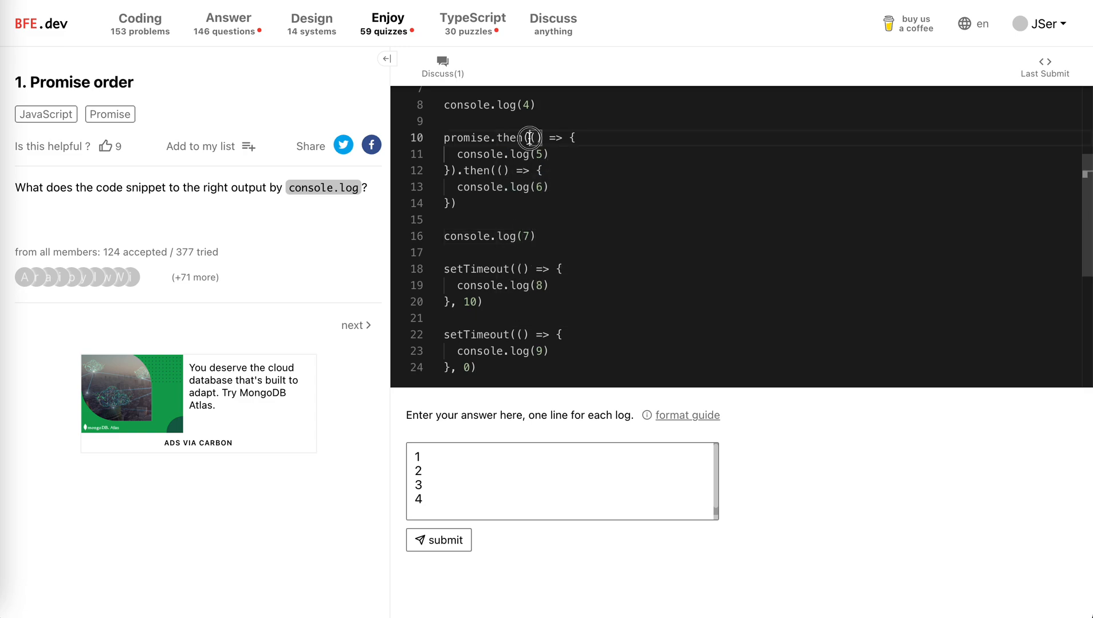
drag(532, 138, 449, 171)
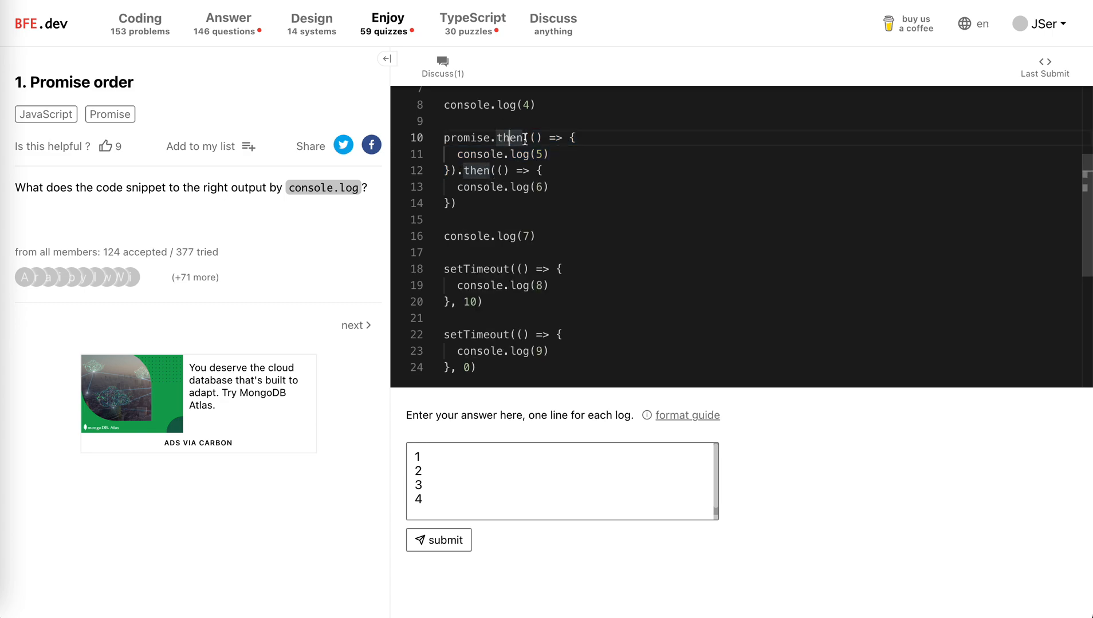
drag(520, 138, 449, 169)
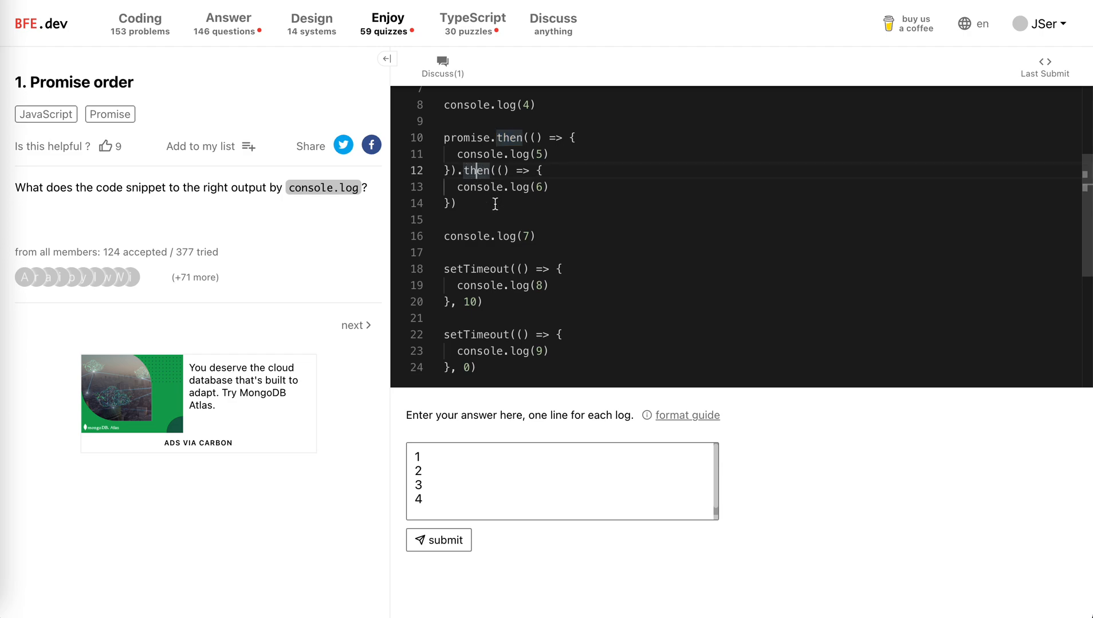
mouse_move(505, 236)
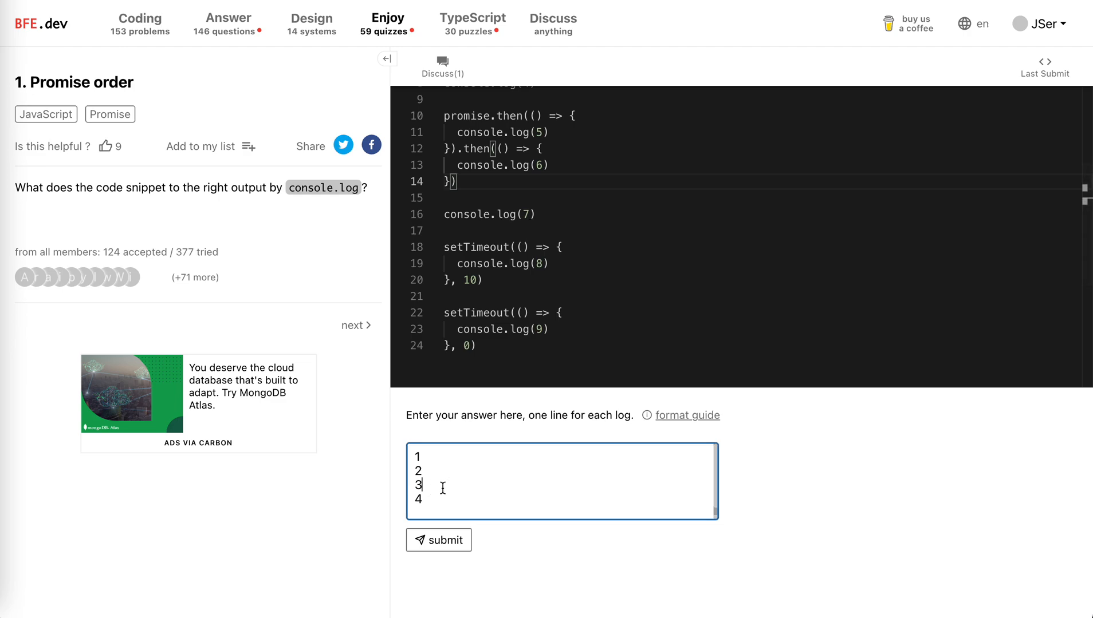
Step: Add 7 as the next predicted log and review the zero-delay setTimeout callback
text(7)
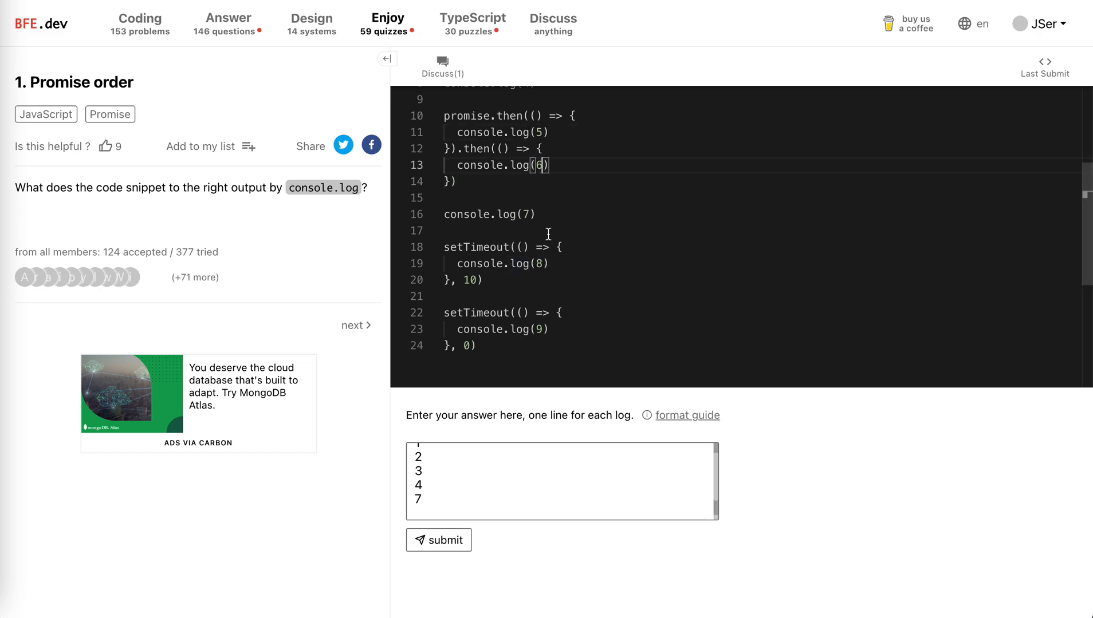
mouse_move(460, 314)
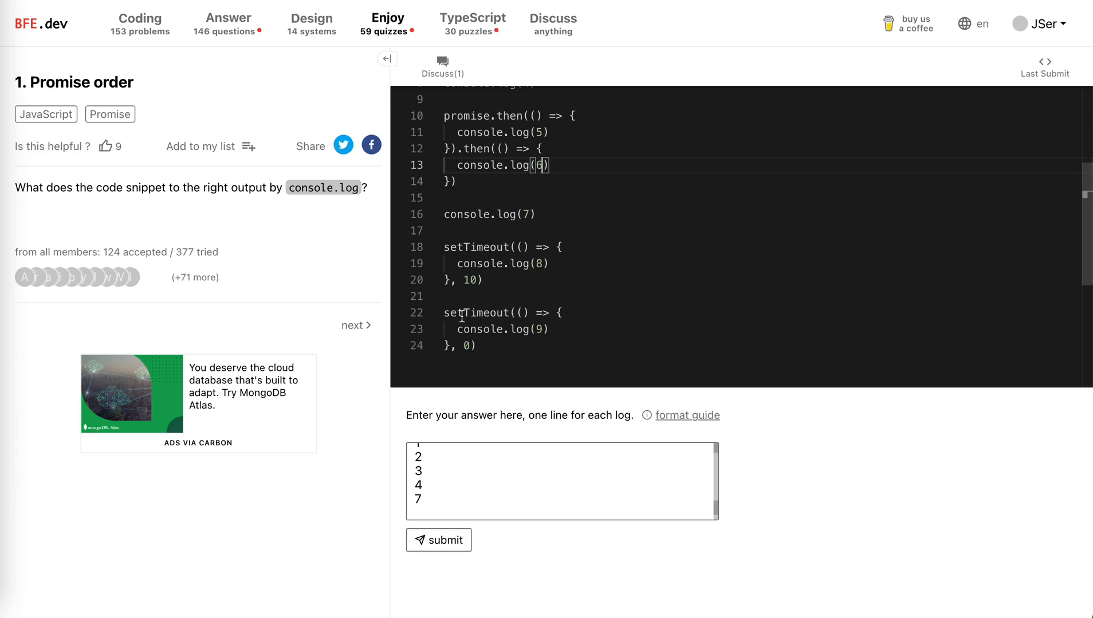
mouse_move(472, 350)
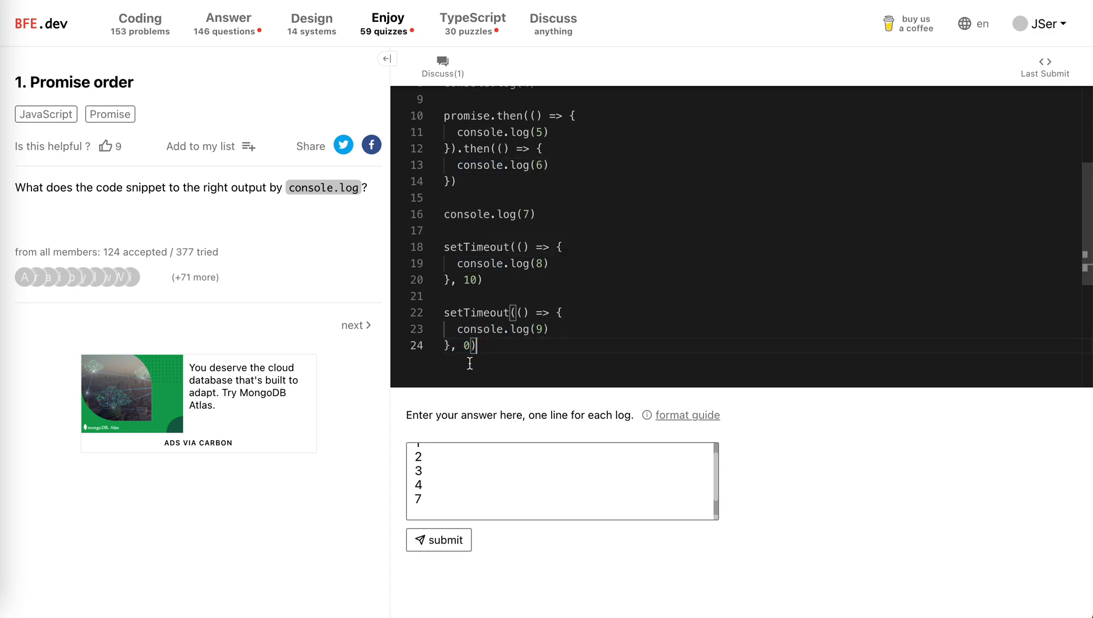
mouse_move(451, 327)
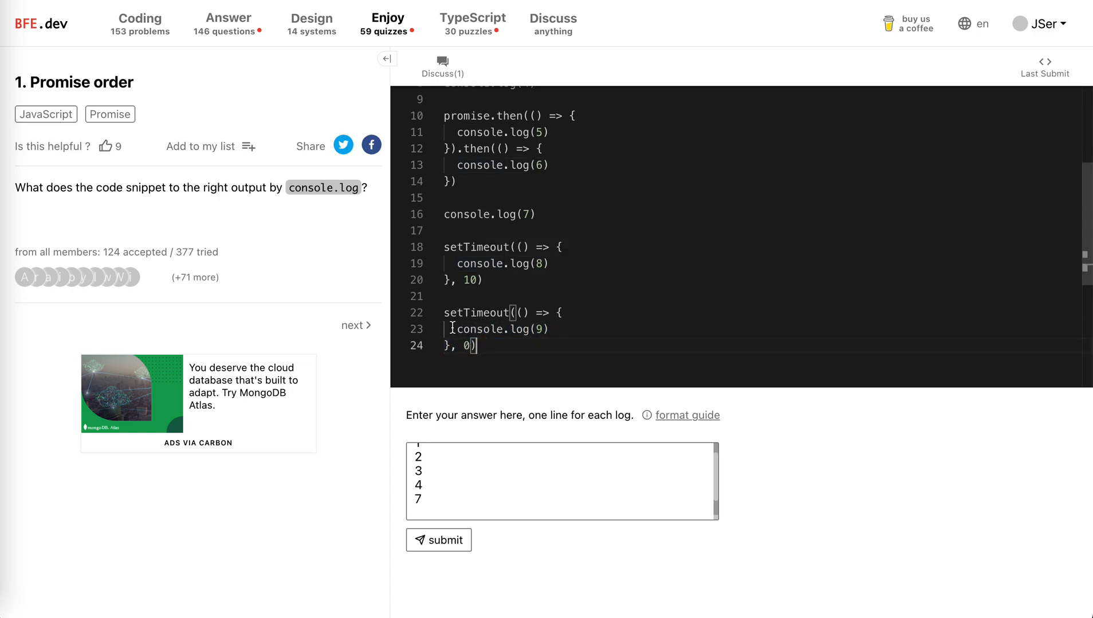
click(561, 481)
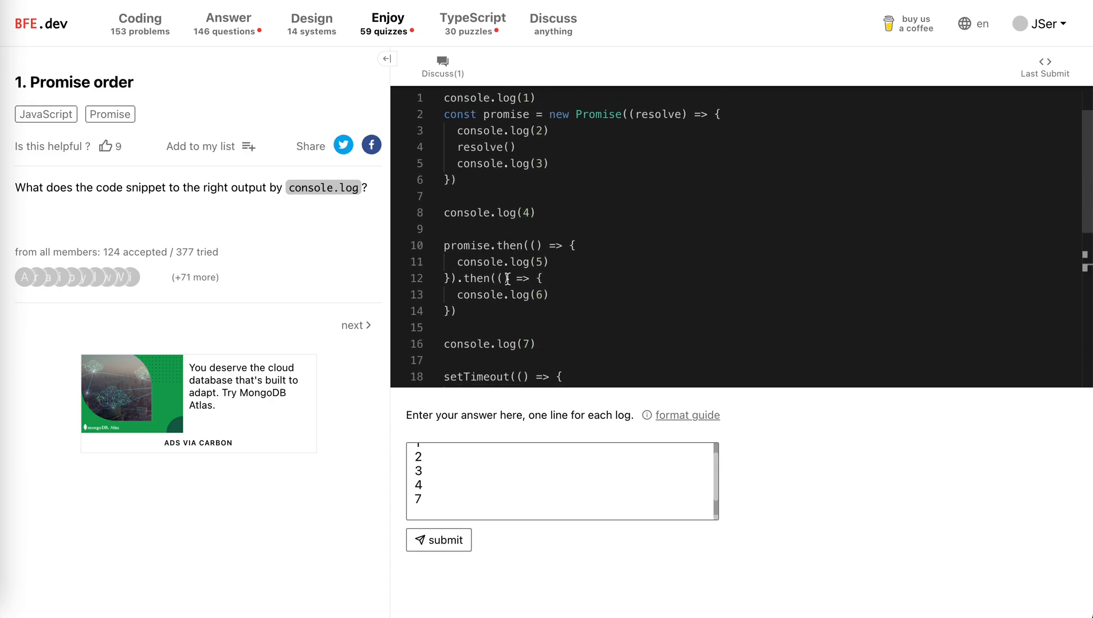
Step: Finish the answer with 5, 9, 8 lines after 7 and submit it for checking
scroll(down, 3)
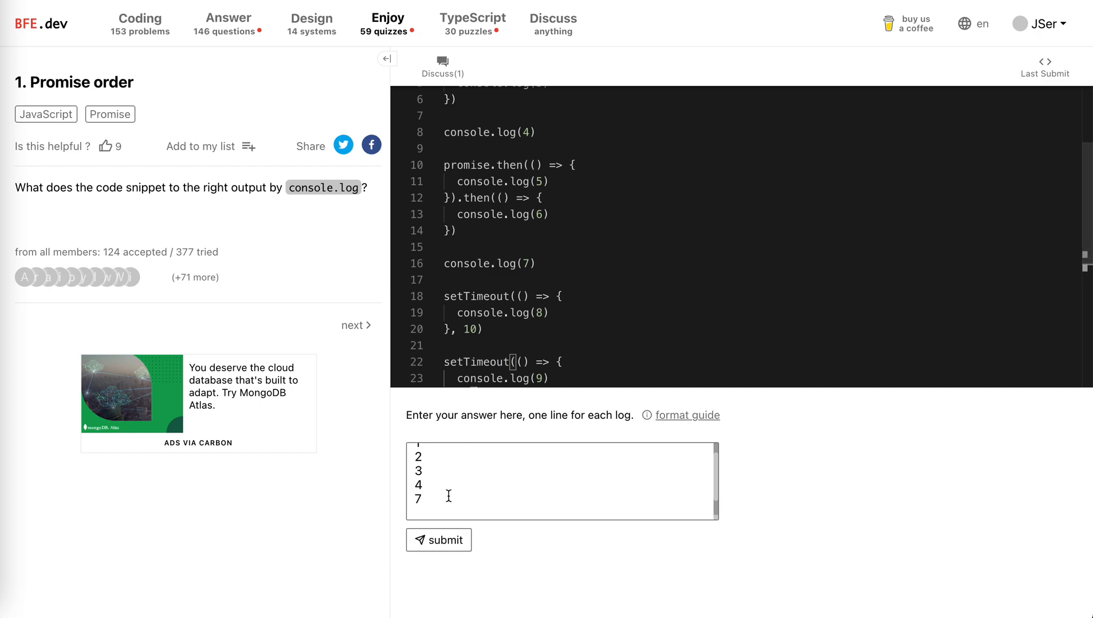
text(5)
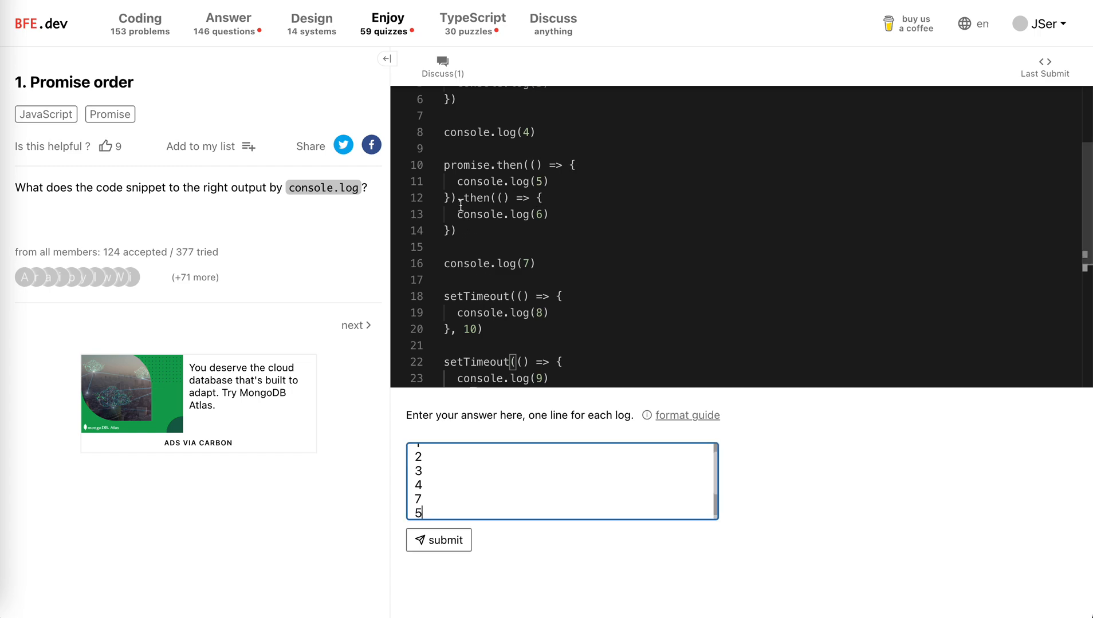
mouse_move(457, 200)
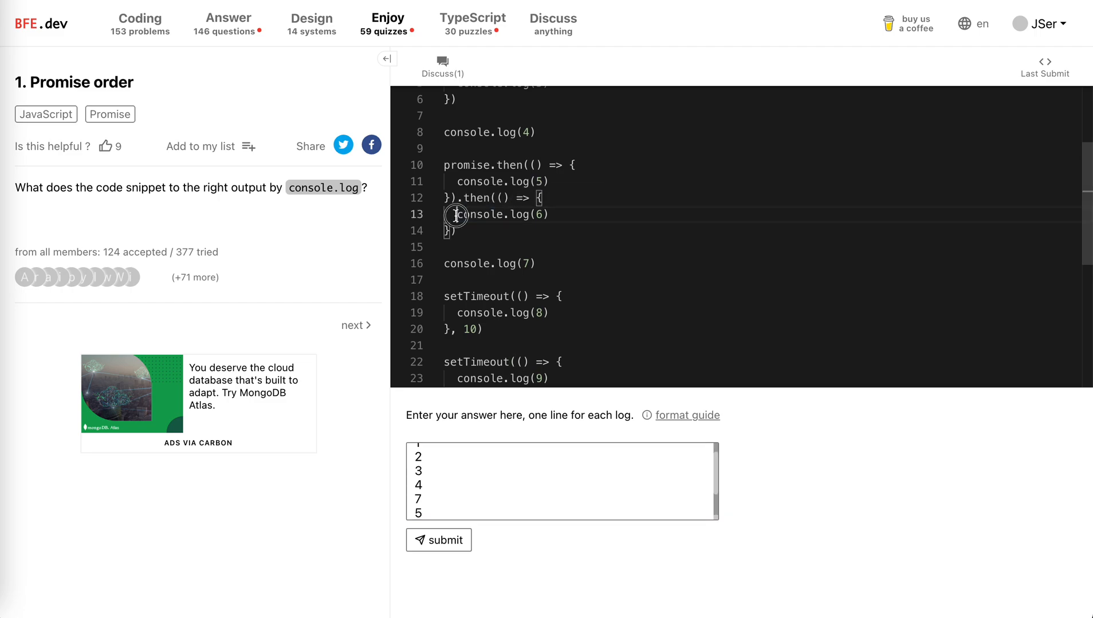
mouse_move(458, 204)
text(6)
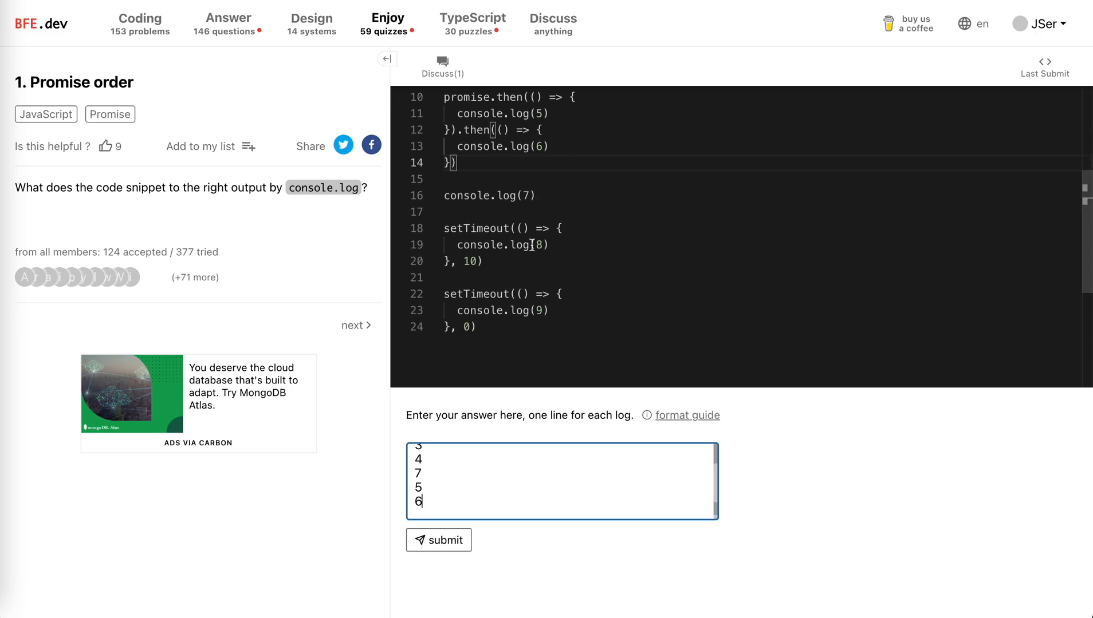
mouse_move(476, 294)
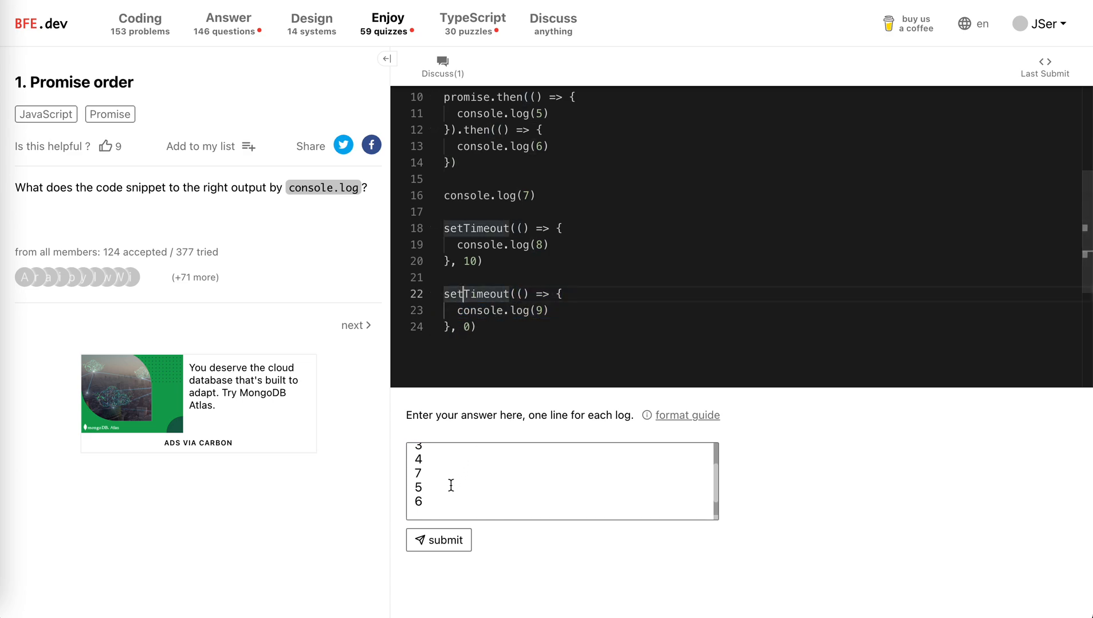
click(561, 481)
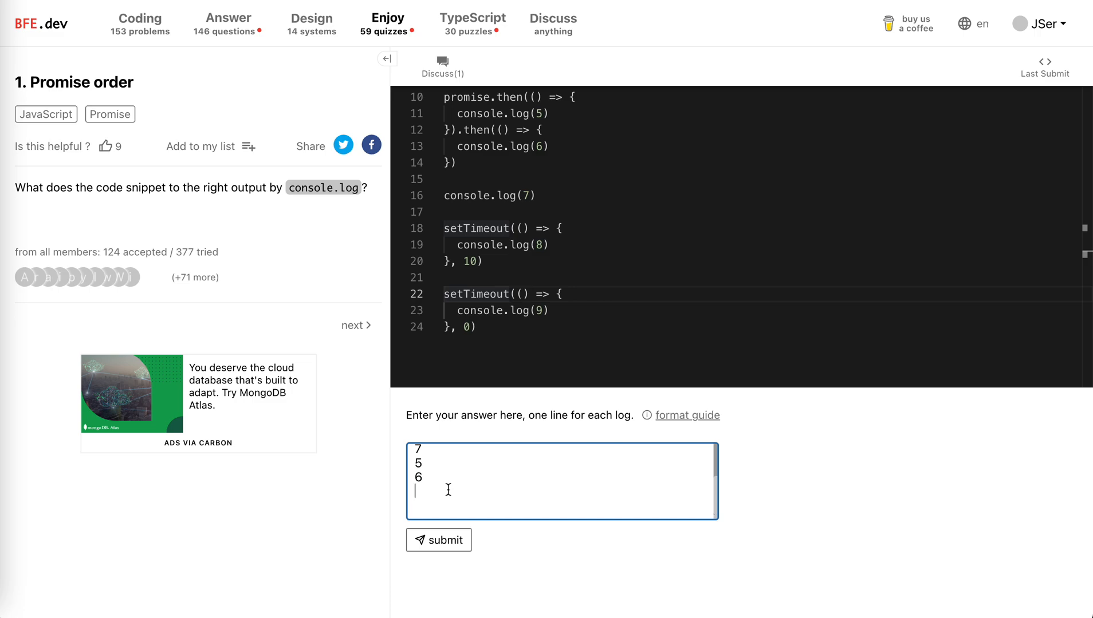
text(9)
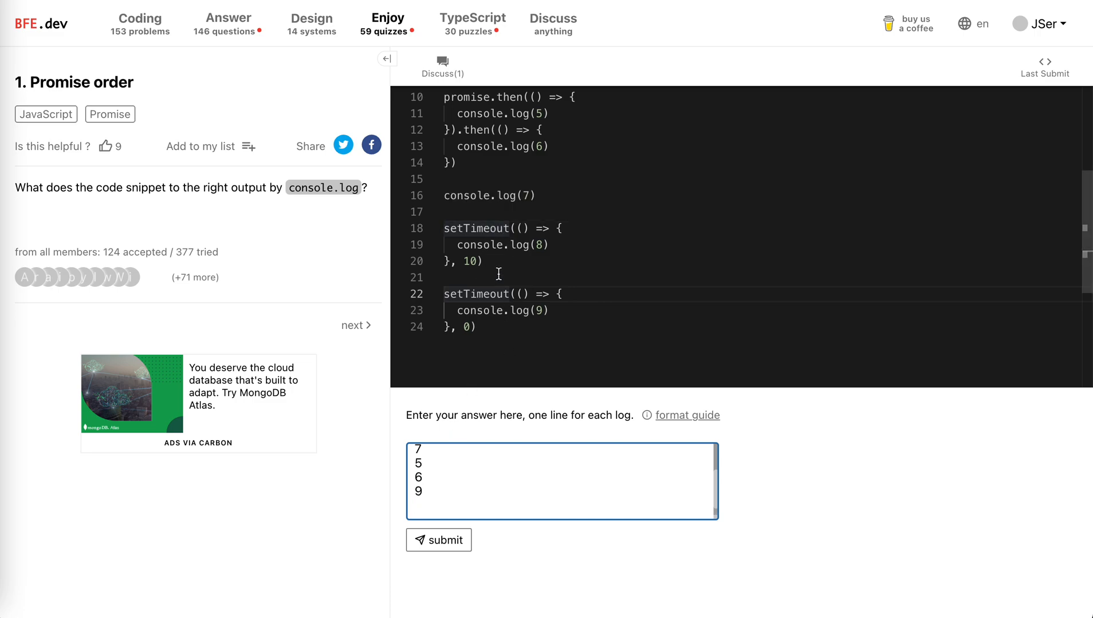
mouse_move(536, 255)
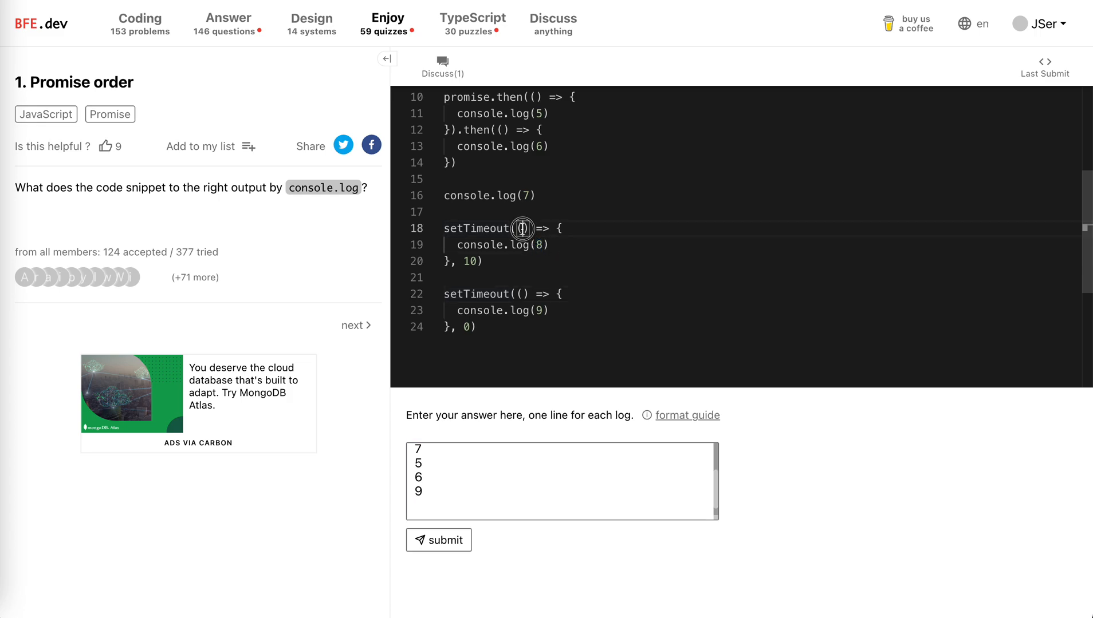
text(89)
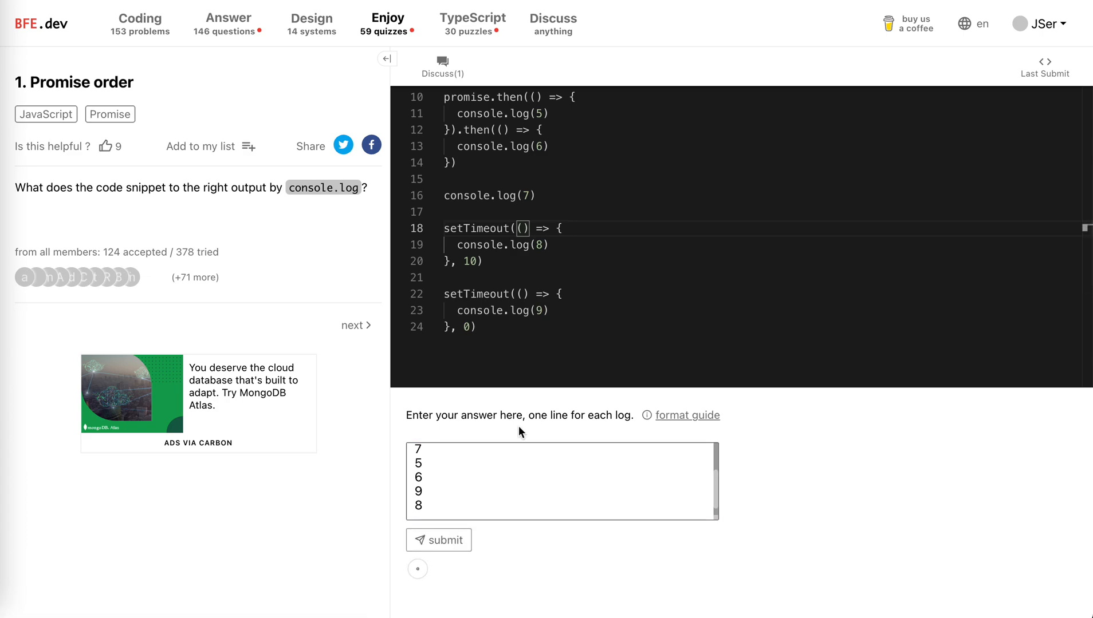
click(439, 540)
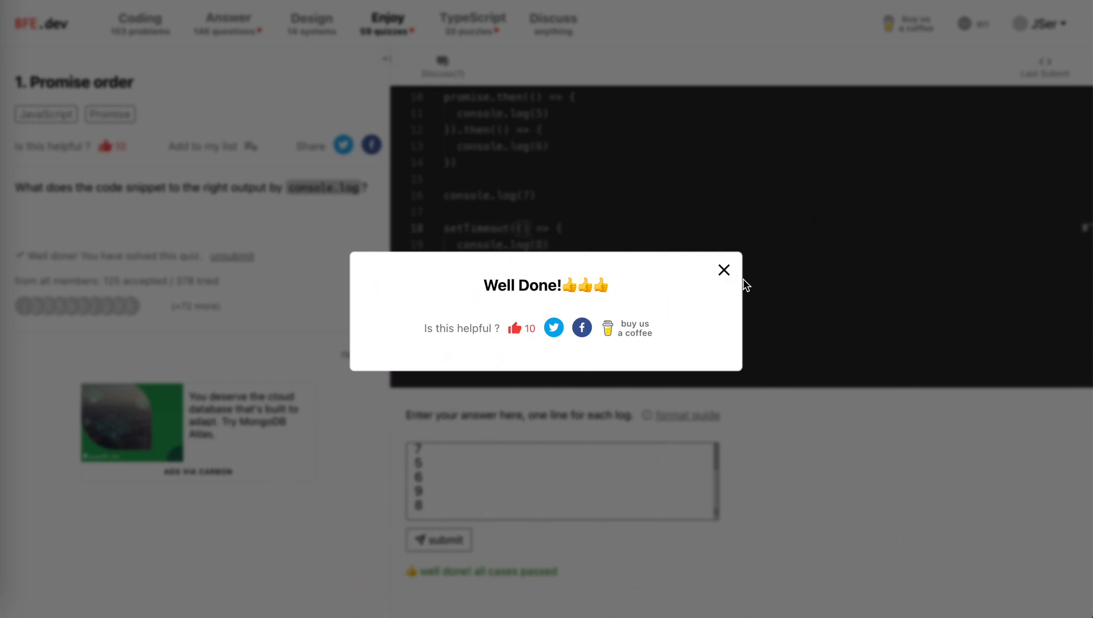
Step: Close the Well Done! popup, leaving the all-cases-passed result visible
click(724, 271)
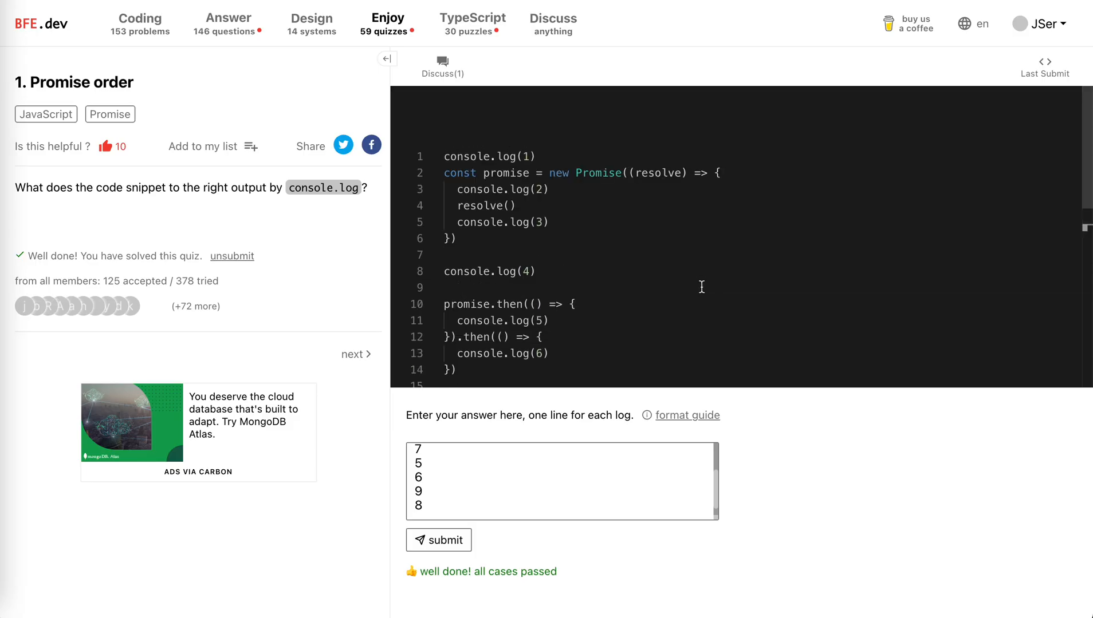